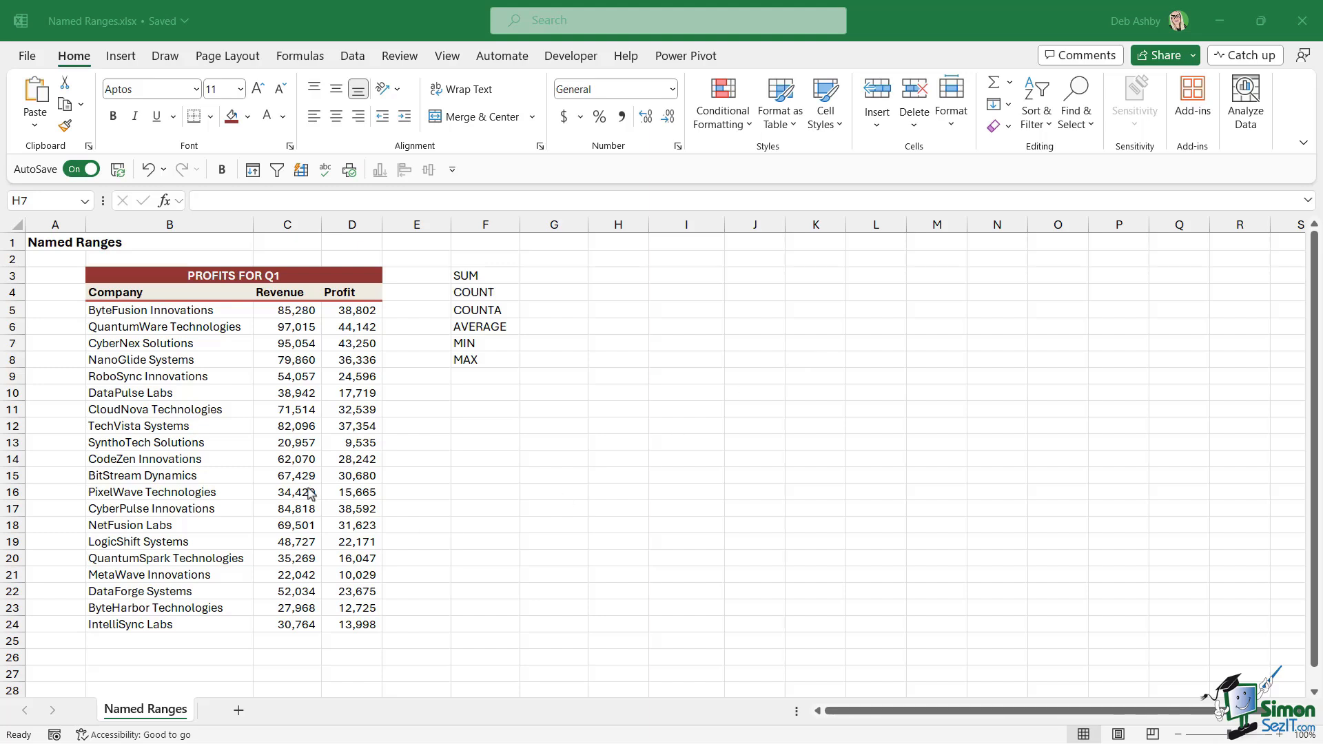
mouse_move(192, 362)
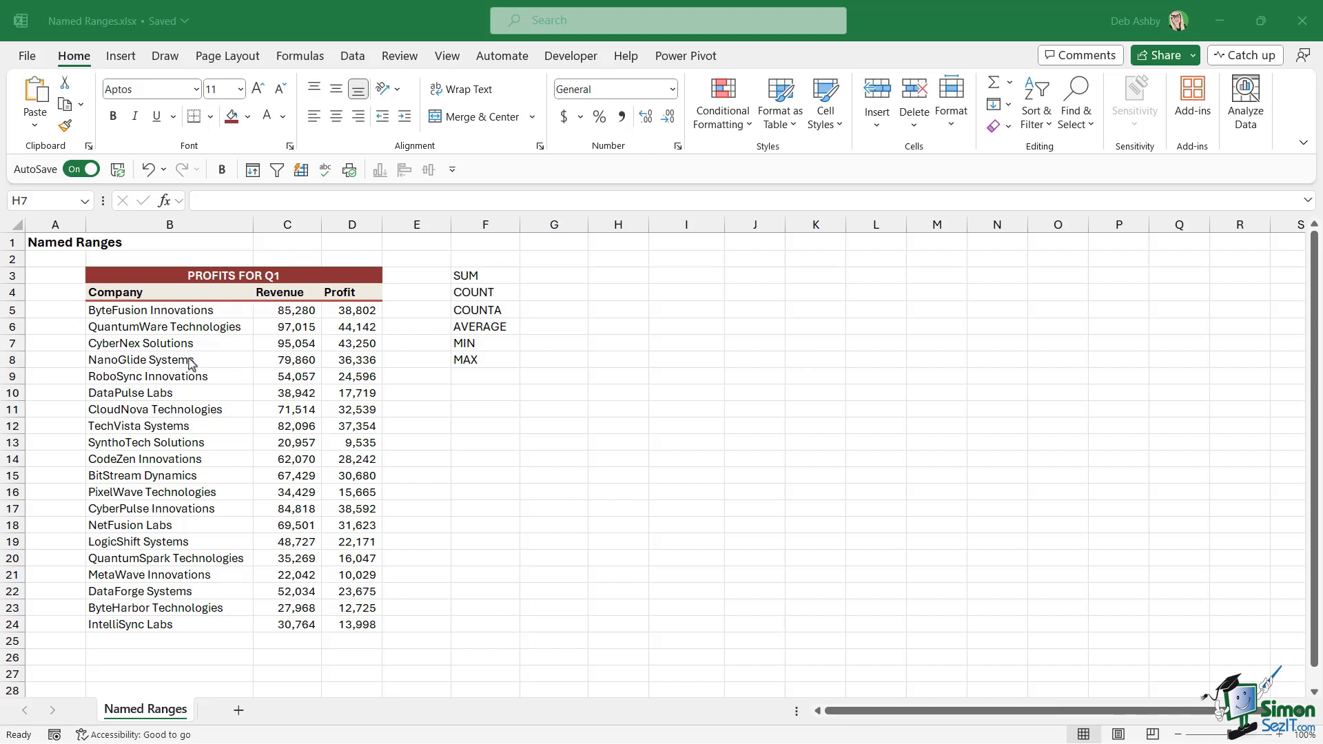
- Inspect revenue, company and profit cells in the Q1 table, then clear the selection
left_click(287, 360)
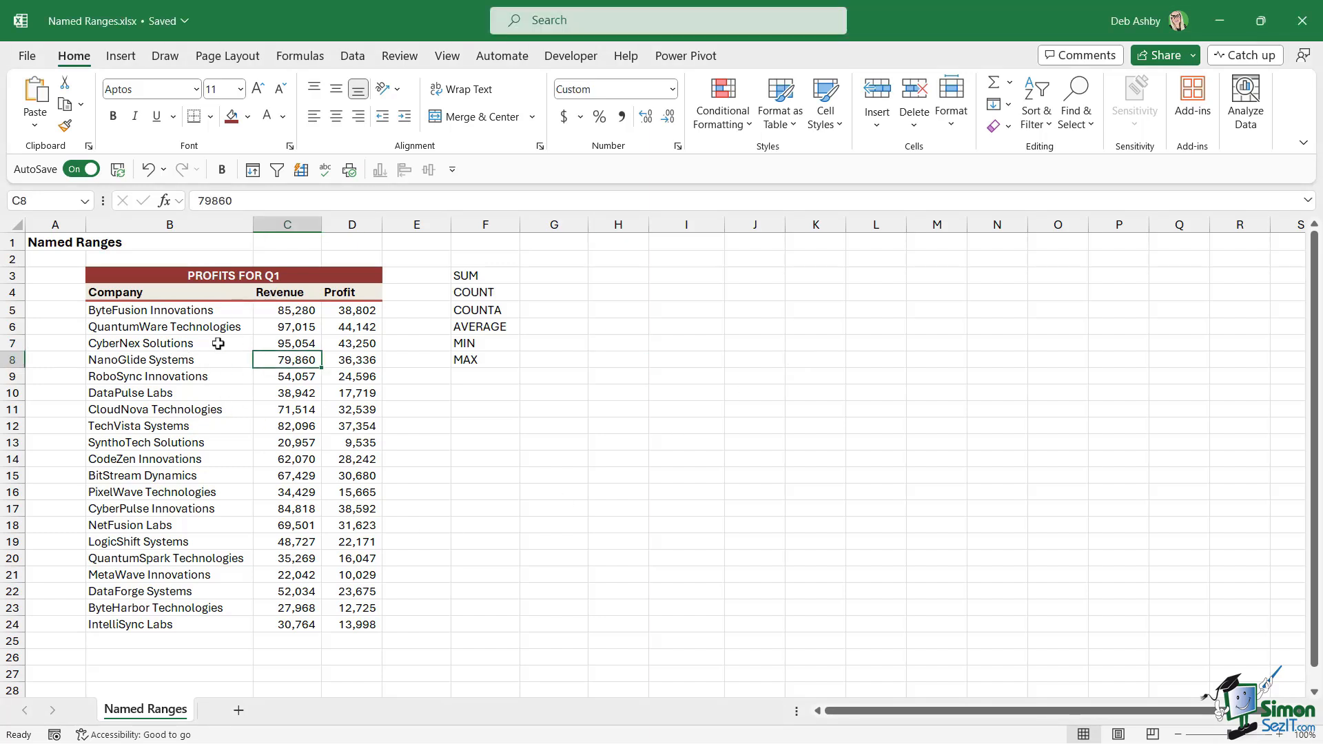
left_click(140, 344)
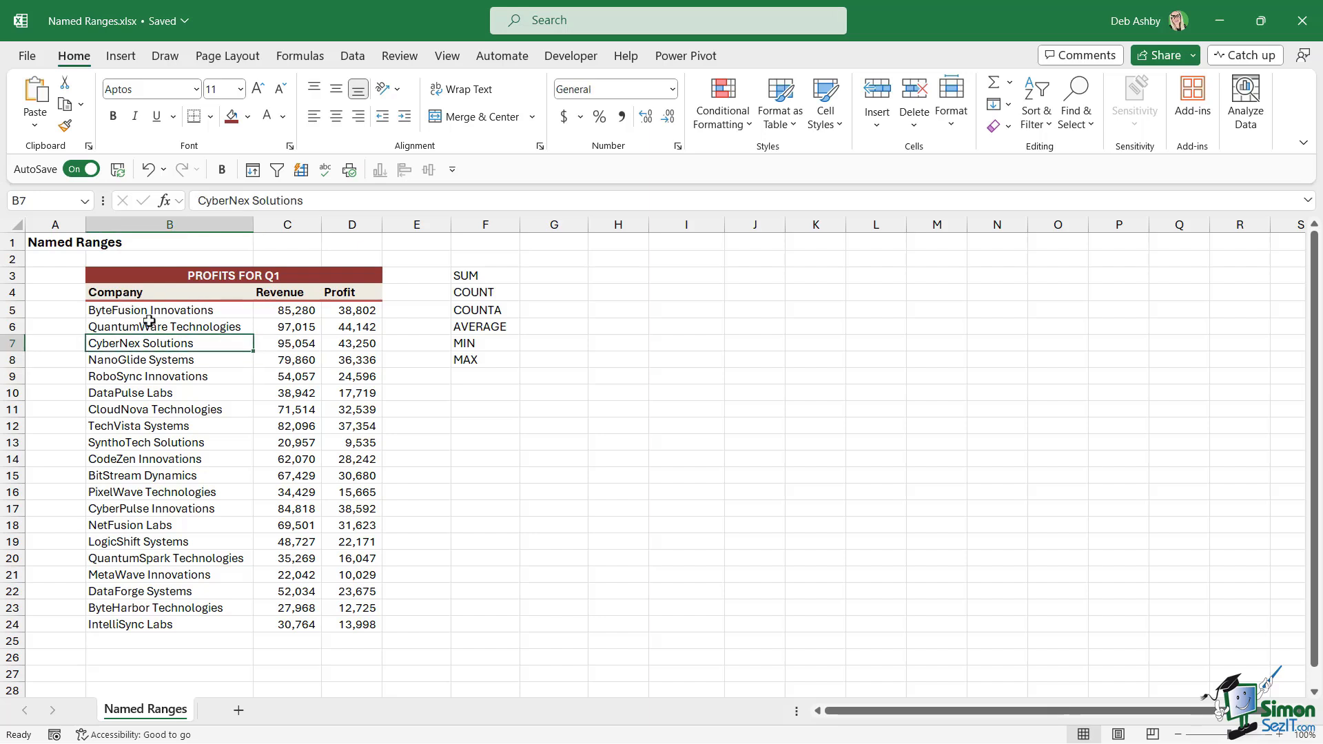
left_click(287, 293)
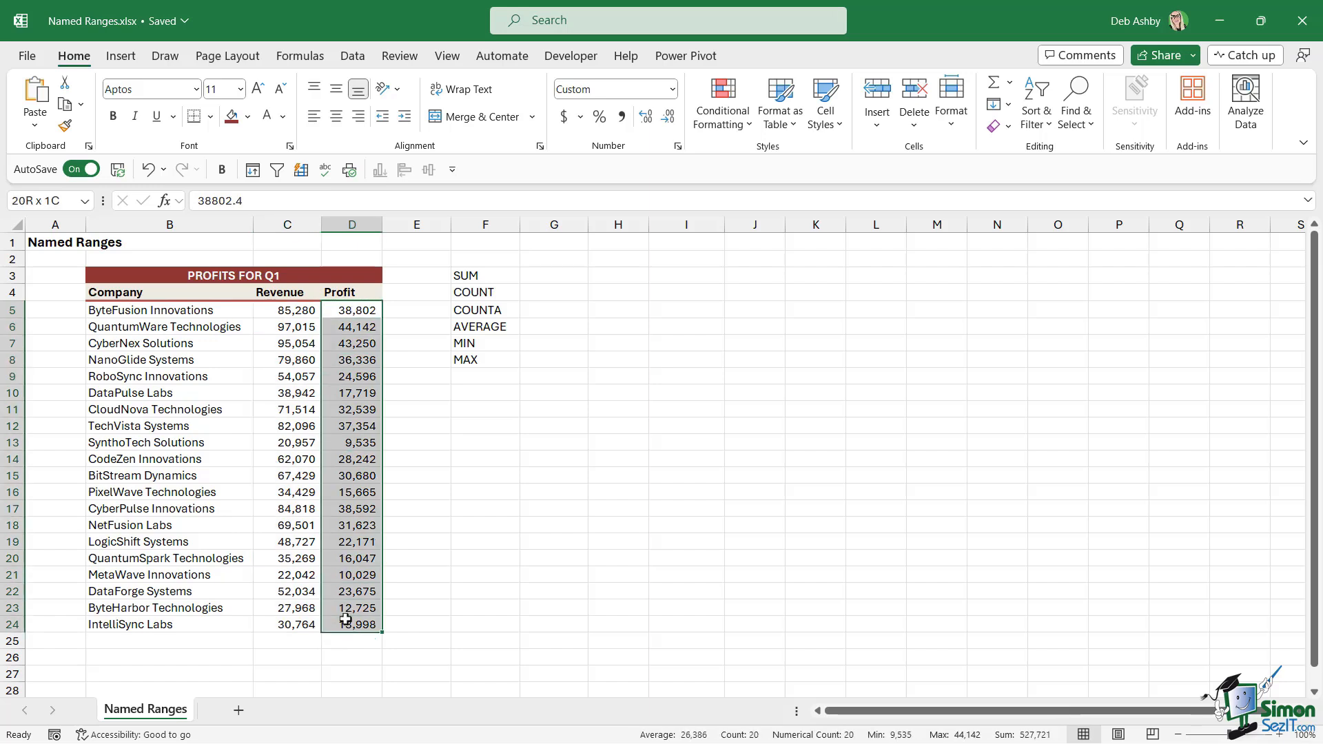
left_click(485, 475)
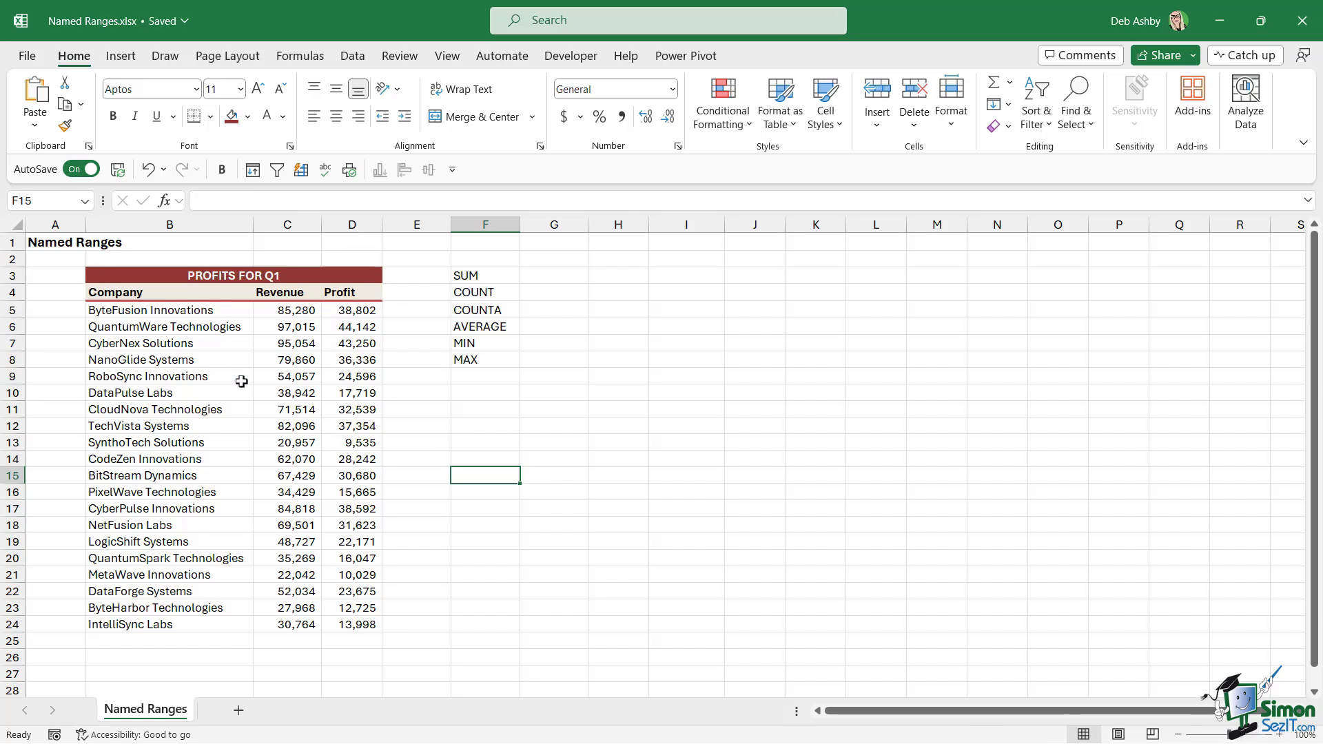
- Name the company names in B5:B24 as the range Company via the Name Box
left_click(169, 310)
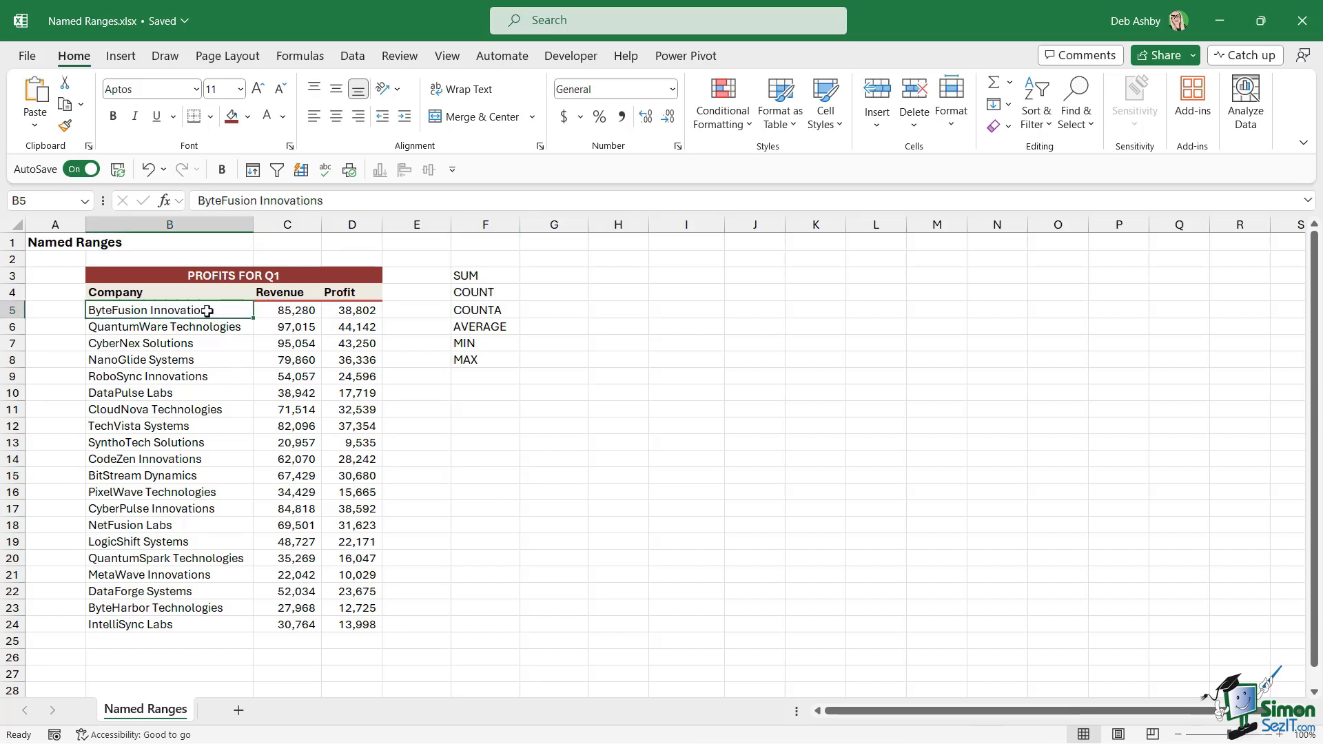
left_click_drag(168, 311, 168, 625)
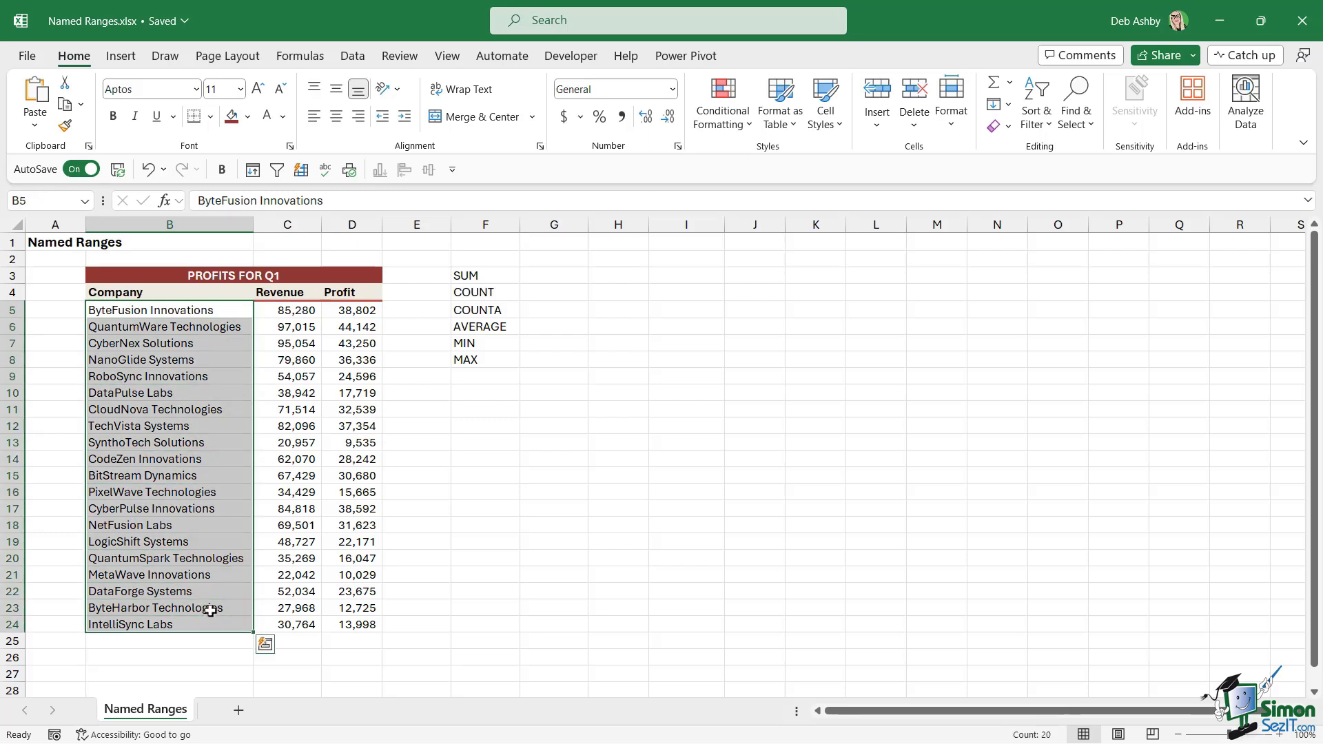
mouse_move(48, 200)
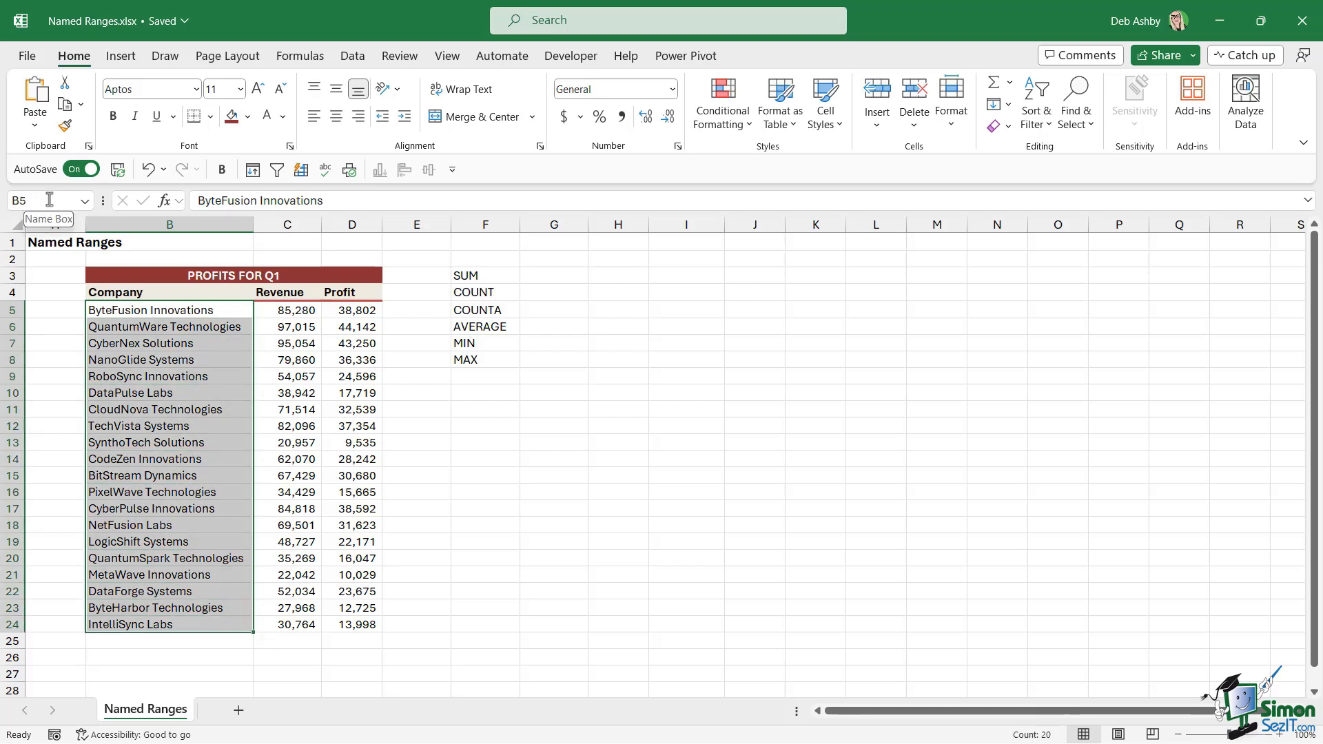
left_click(39, 200)
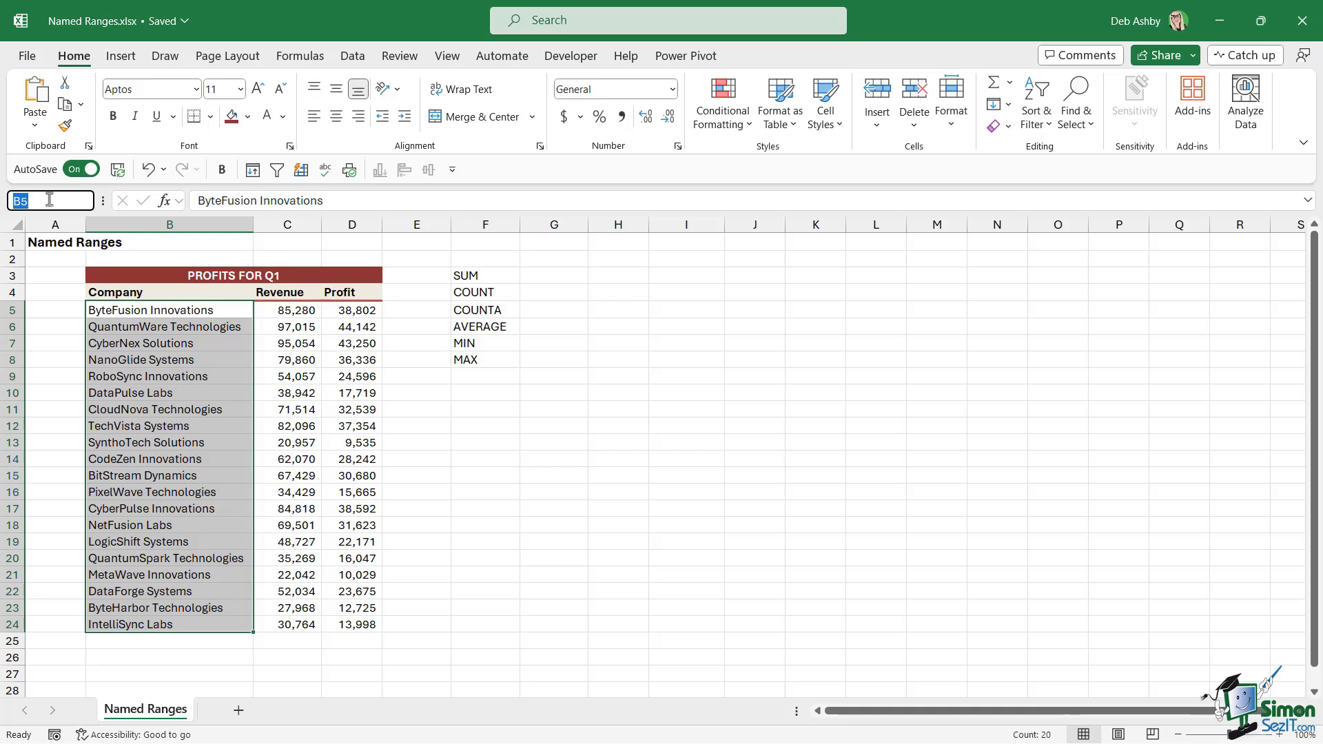
type("Company")
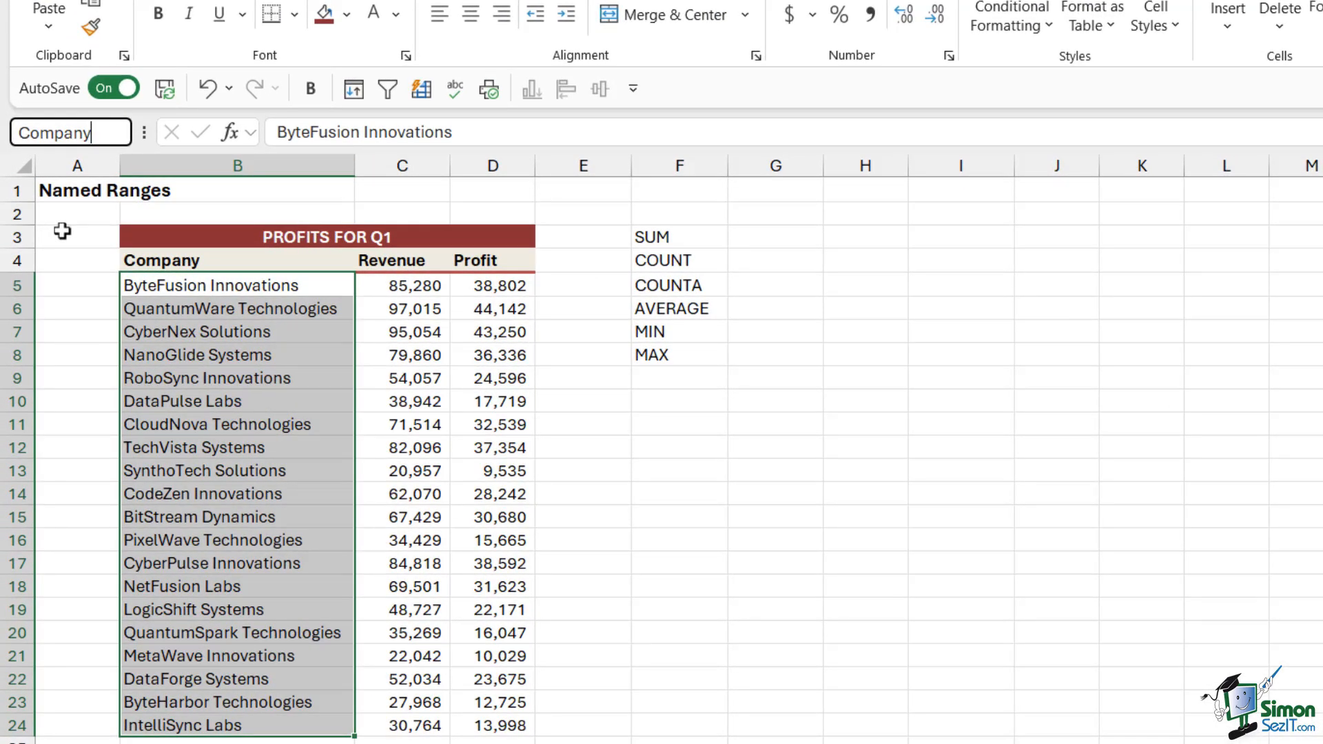
type("_")
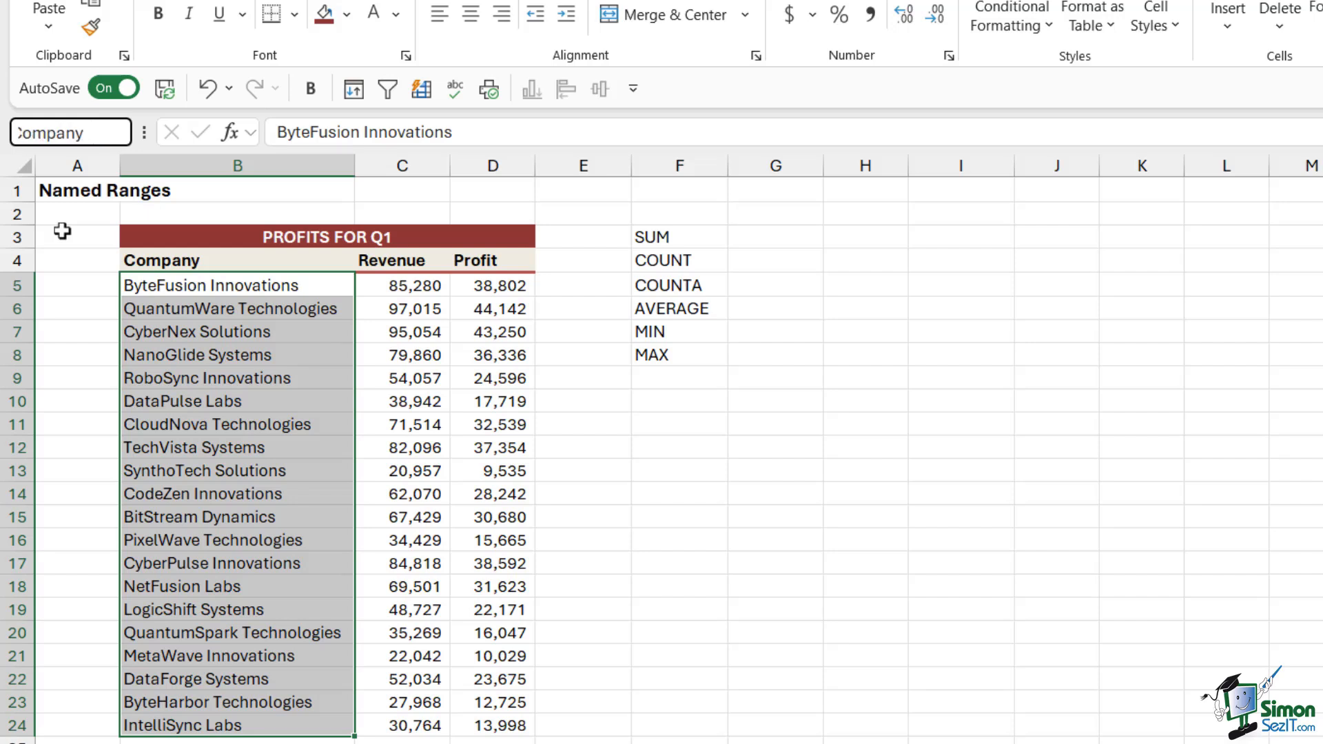
type("CompanyName")
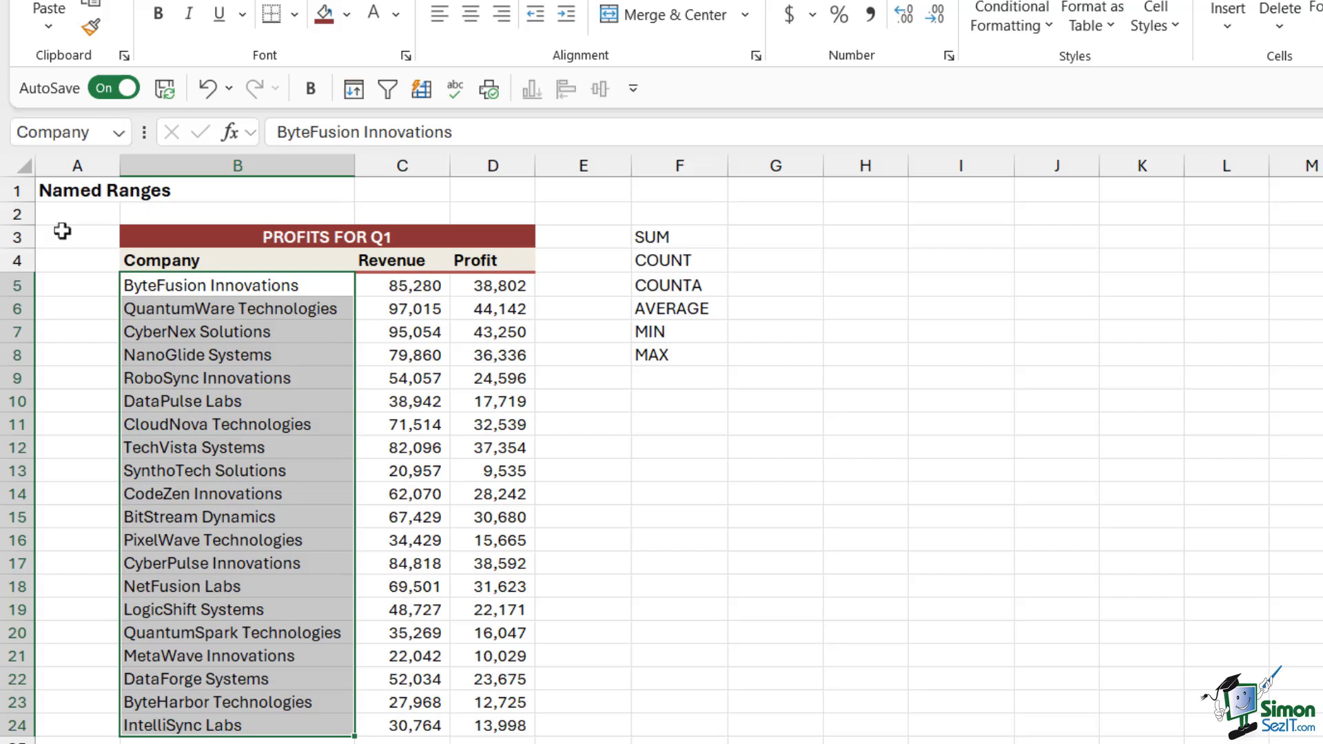
mouse_move(116, 142)
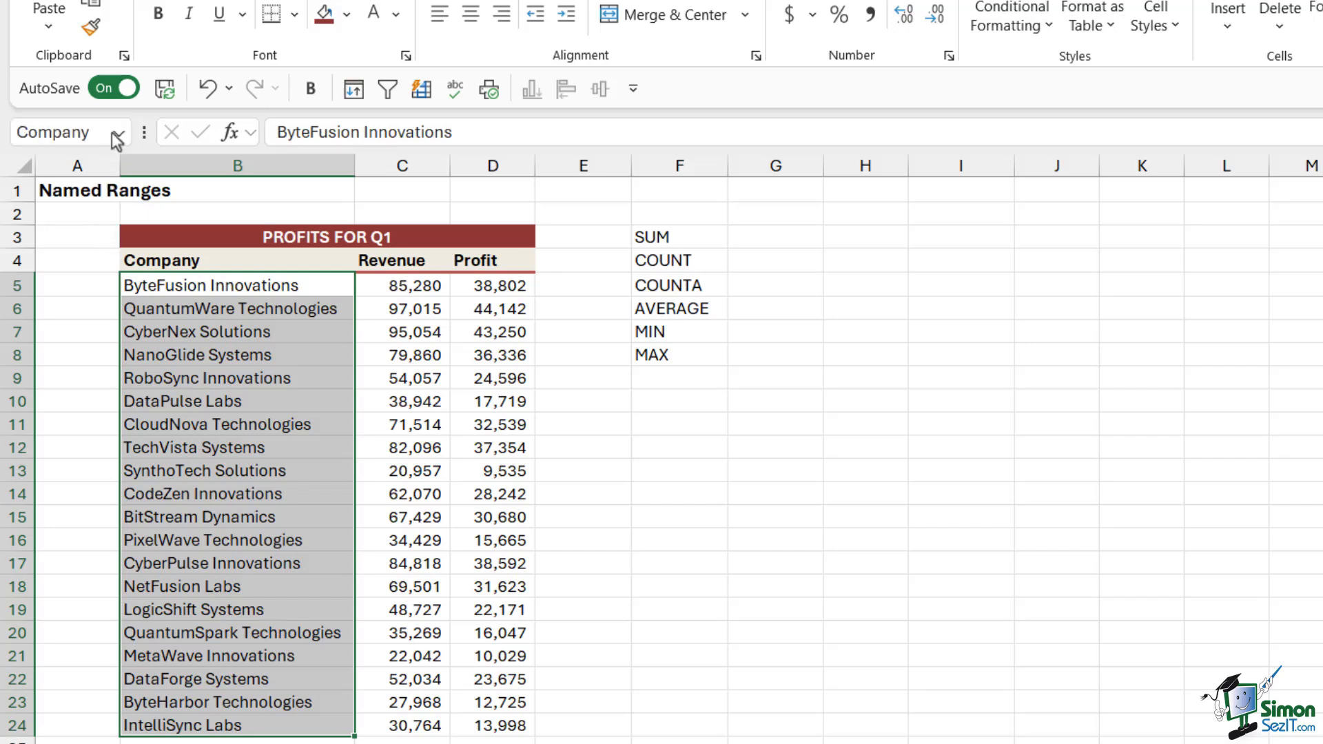
left_click(115, 132)
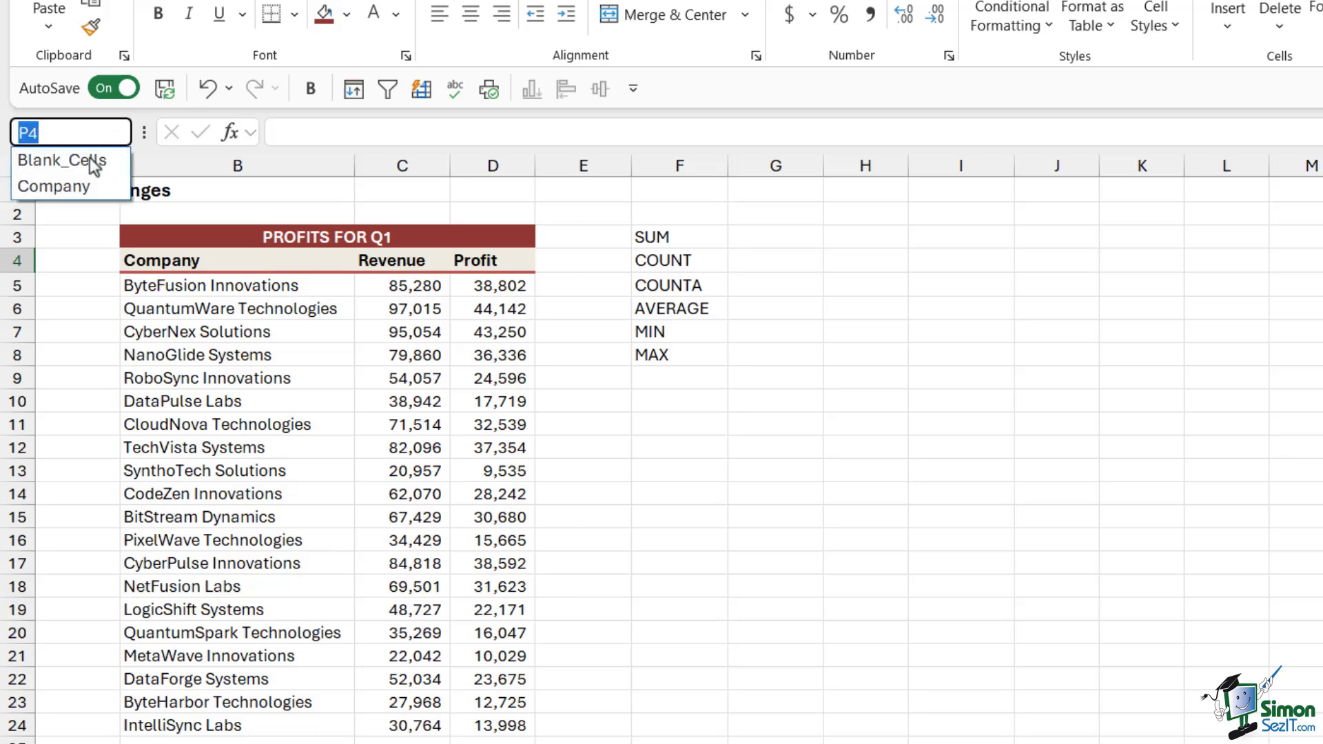
left_click(54, 187)
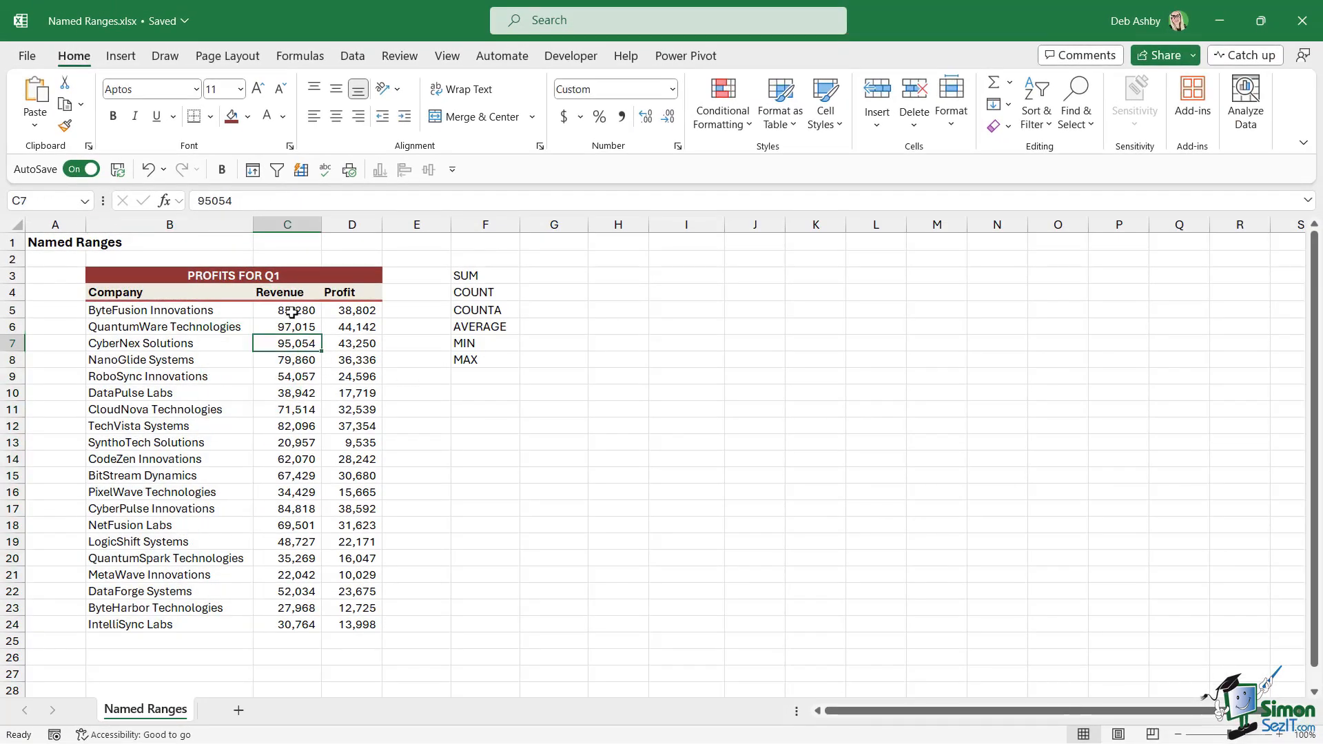
- Select the revenue figures C5:C24 and show the Formulas defined-name tools
left_click_drag(287, 310, 287, 558)
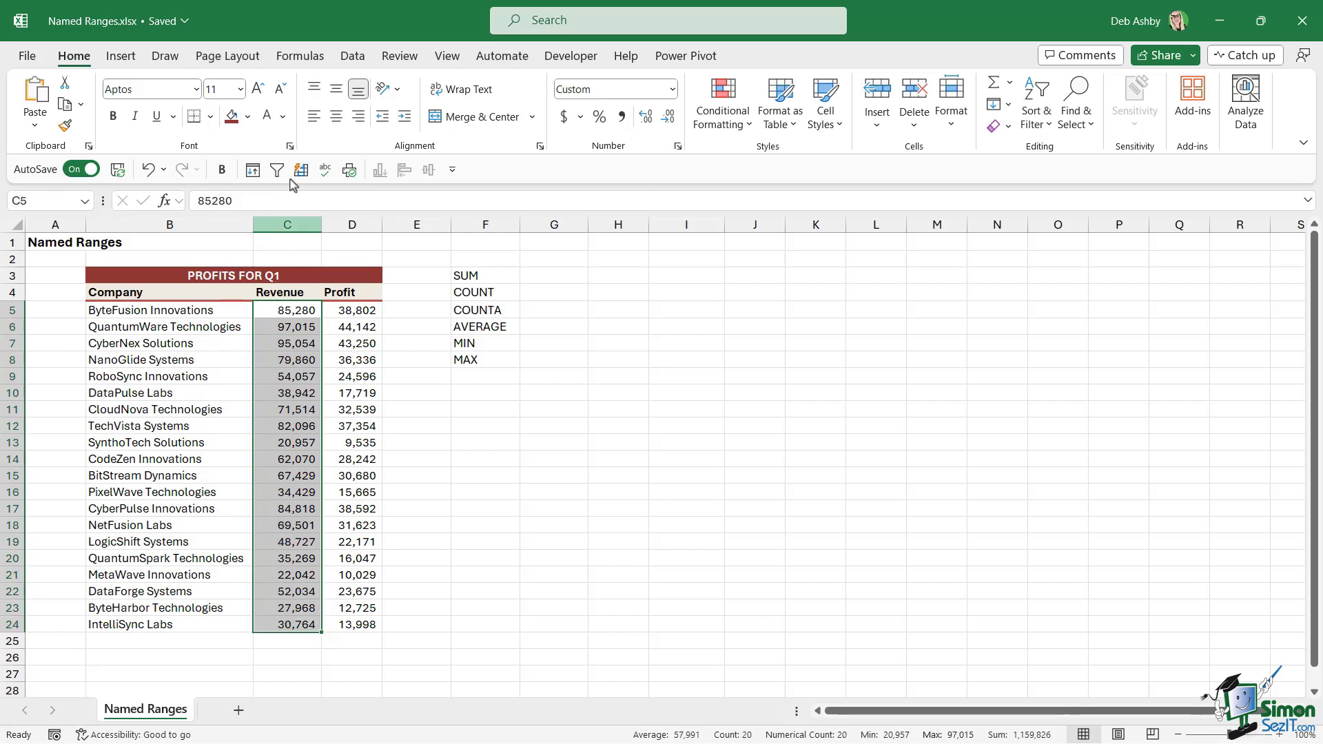
left_click(299, 55)
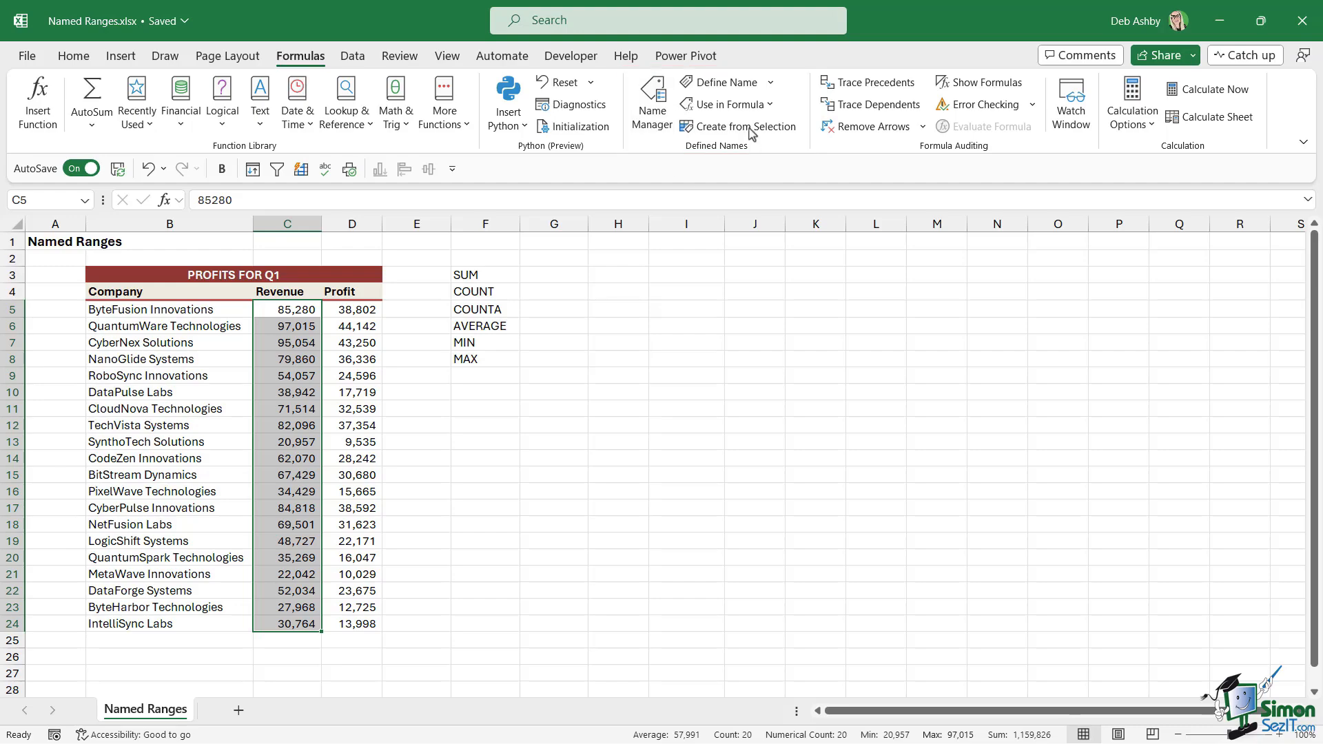
- Define C5:C24 as the workbook-scoped named range Revenue
left_click(724, 82)
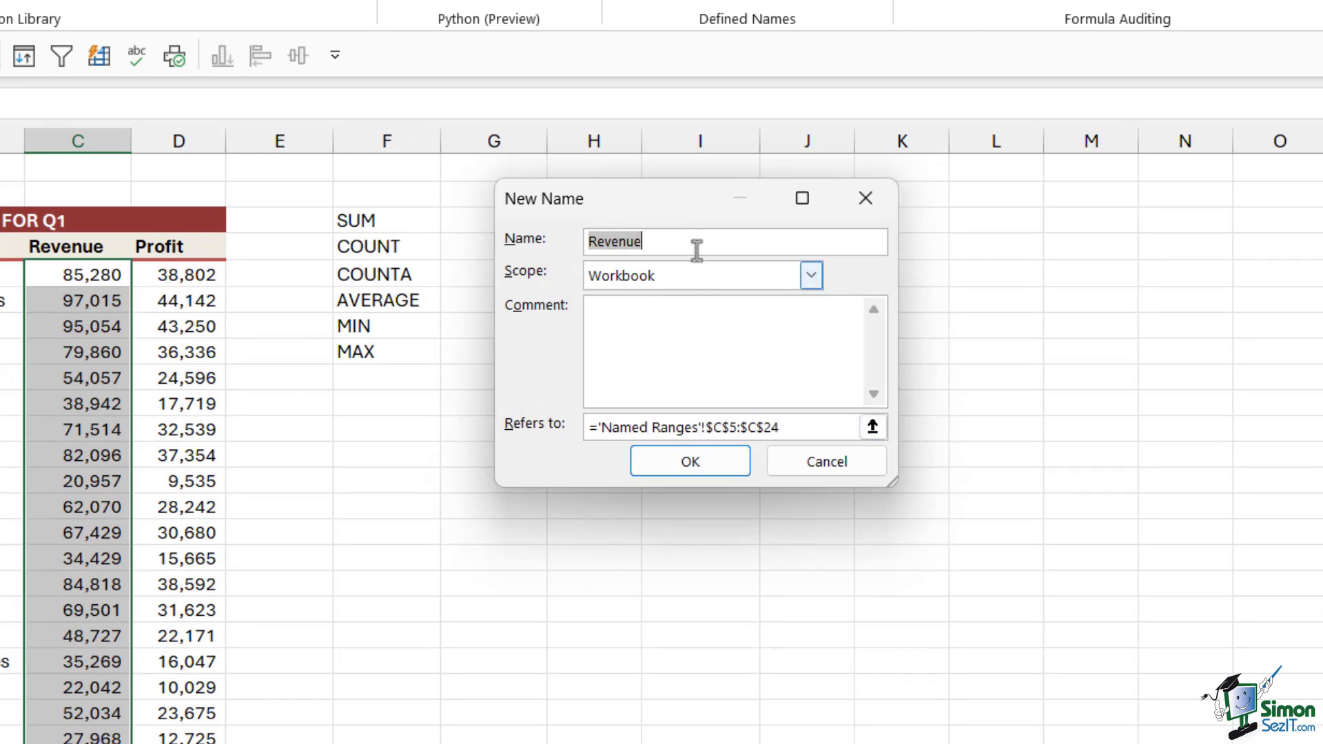
mouse_move(670, 228)
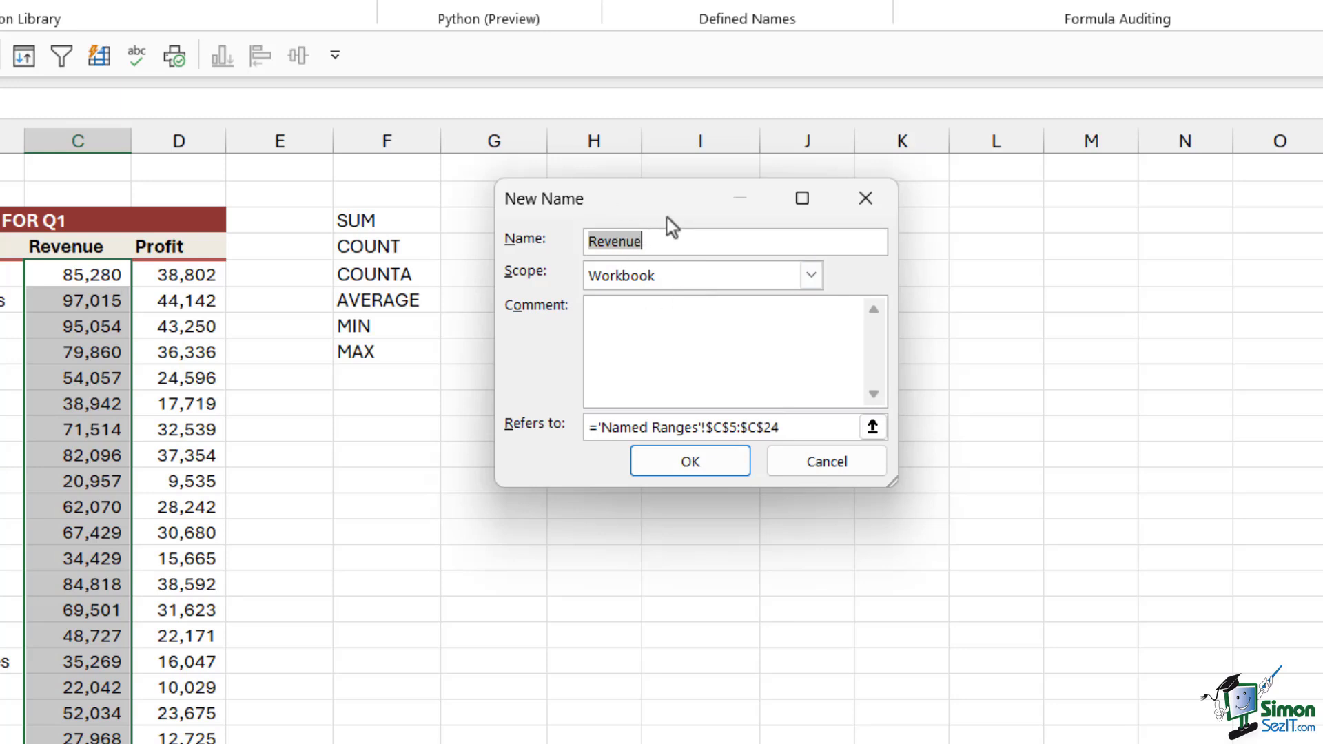
mouse_move(96, 249)
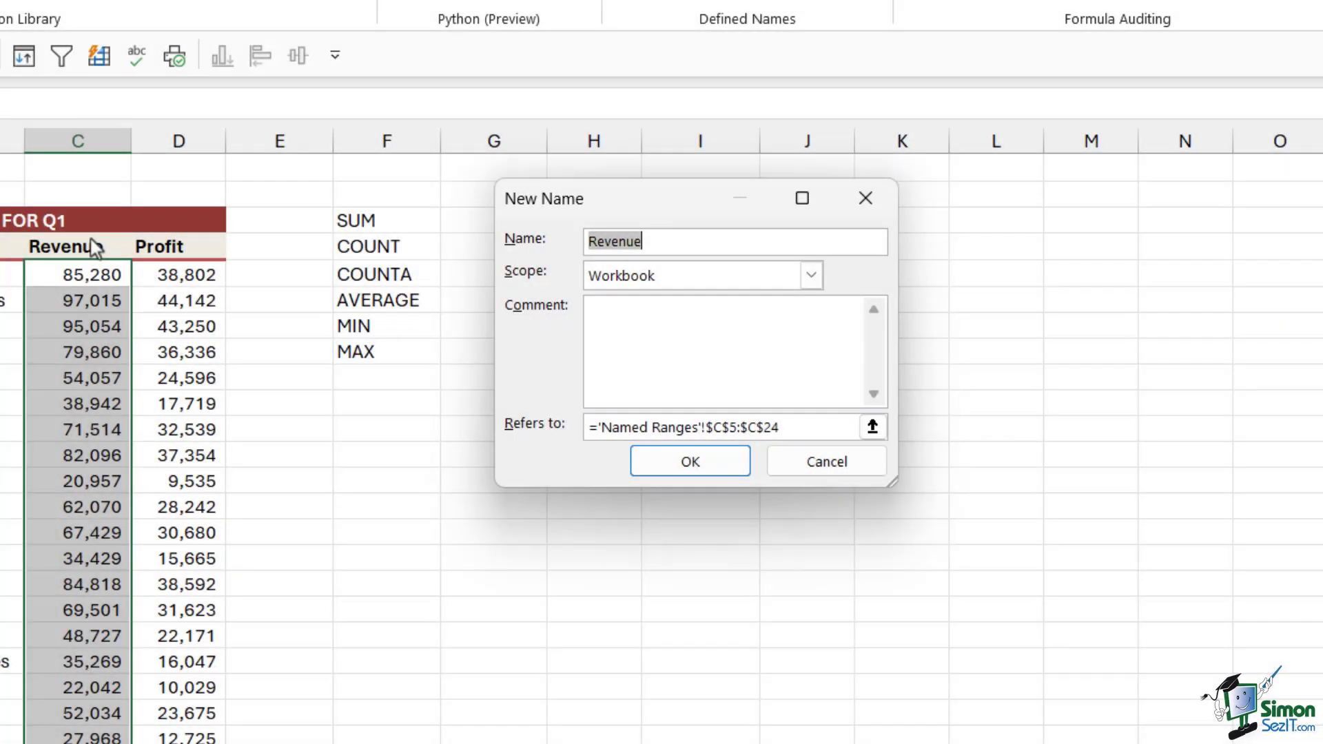
mouse_move(573, 226)
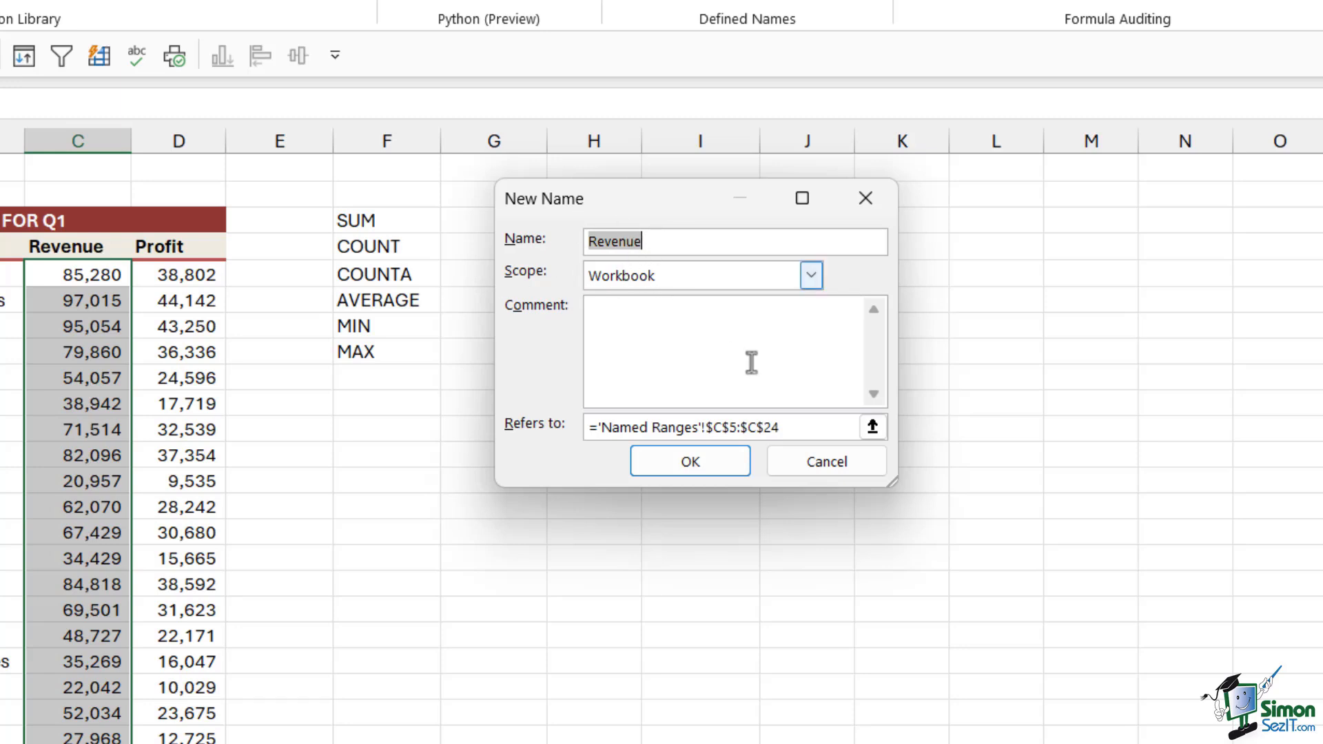
left_click(689, 461)
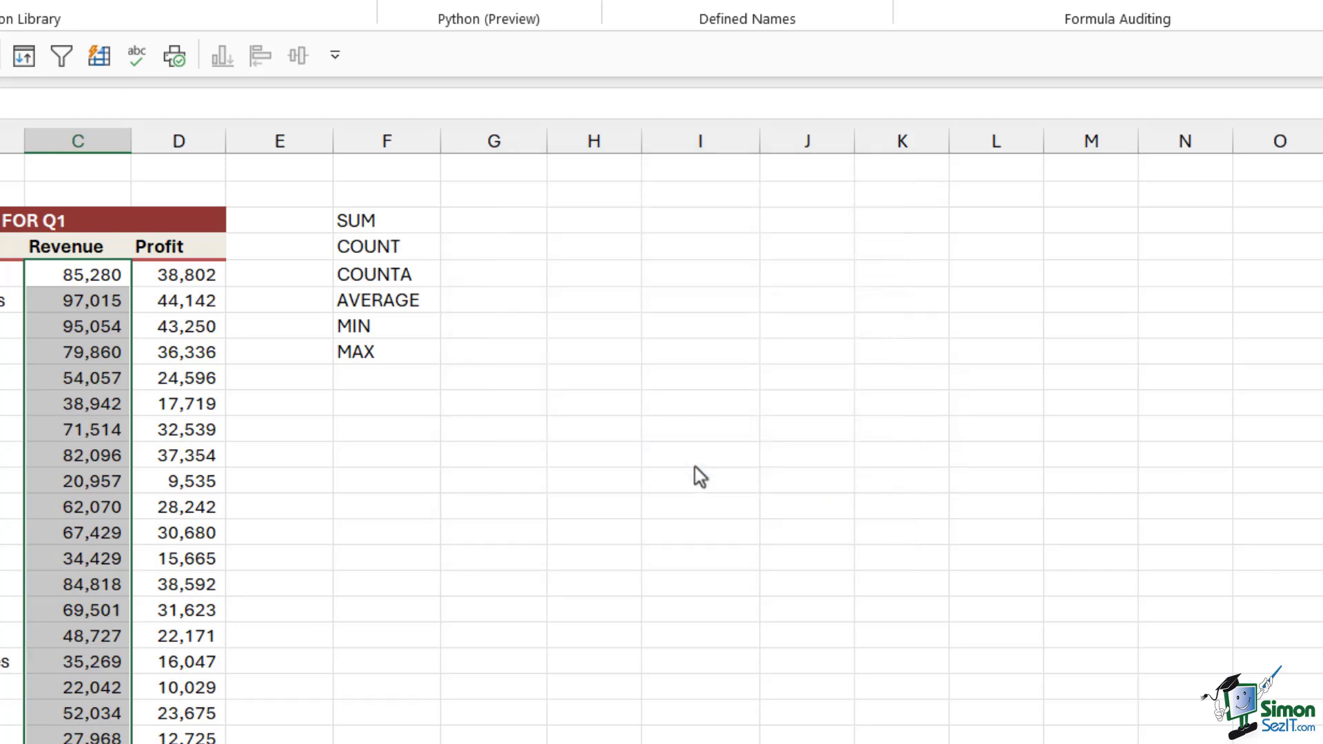
- Create the Profit name for D5:D24 from the column's top-row header
left_click(84, 200)
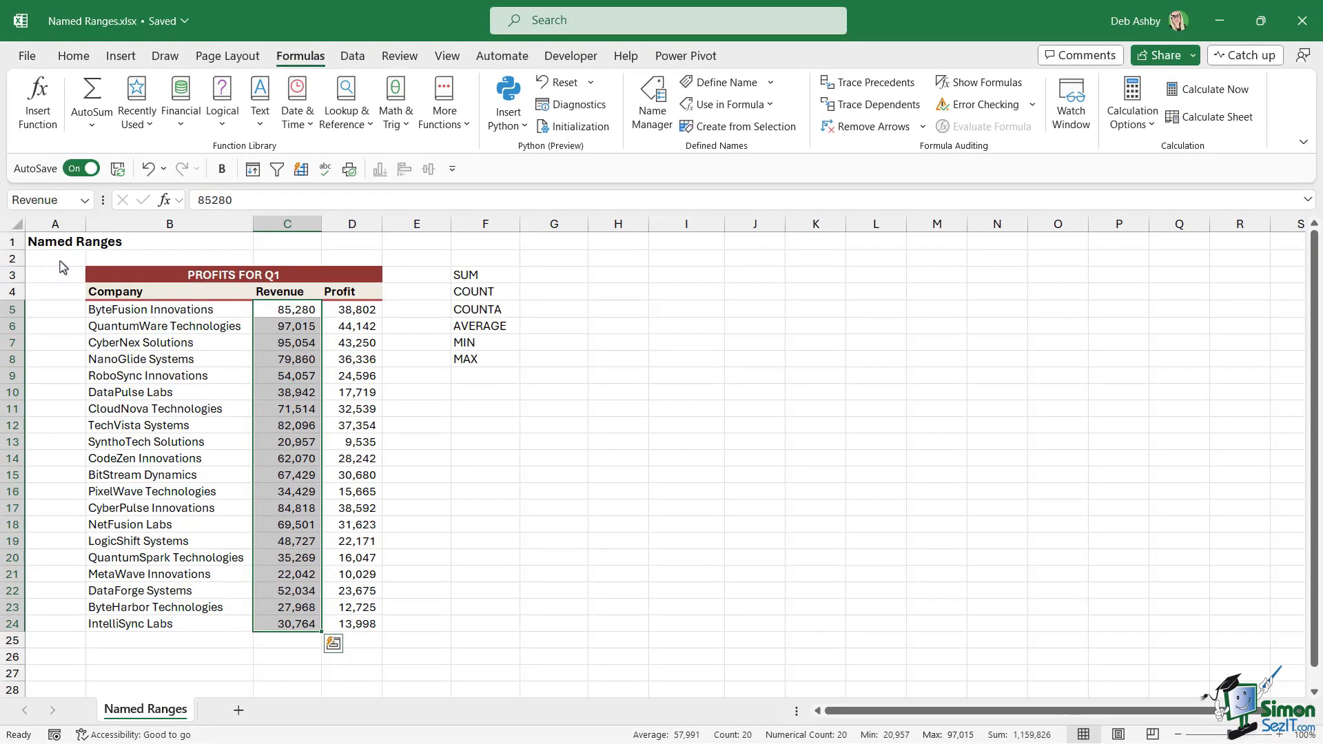
left_click(415, 390)
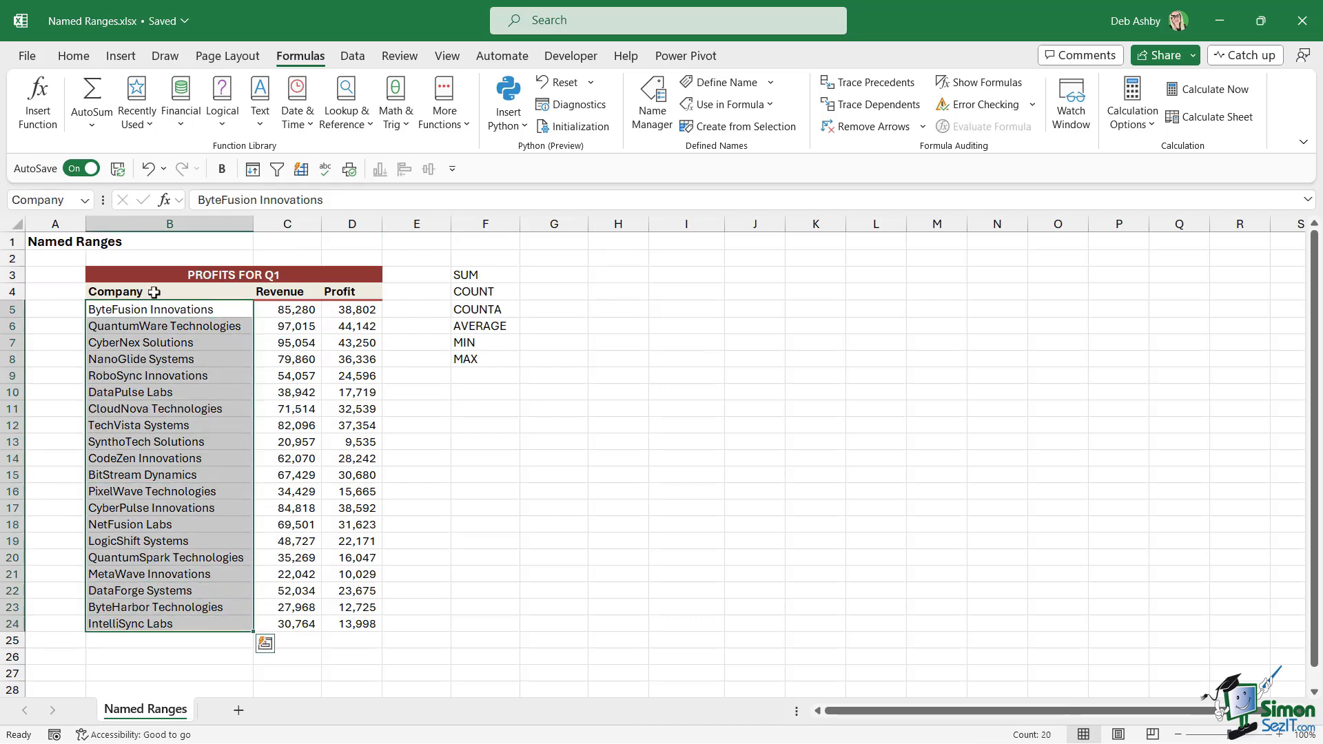
left_click(352, 392)
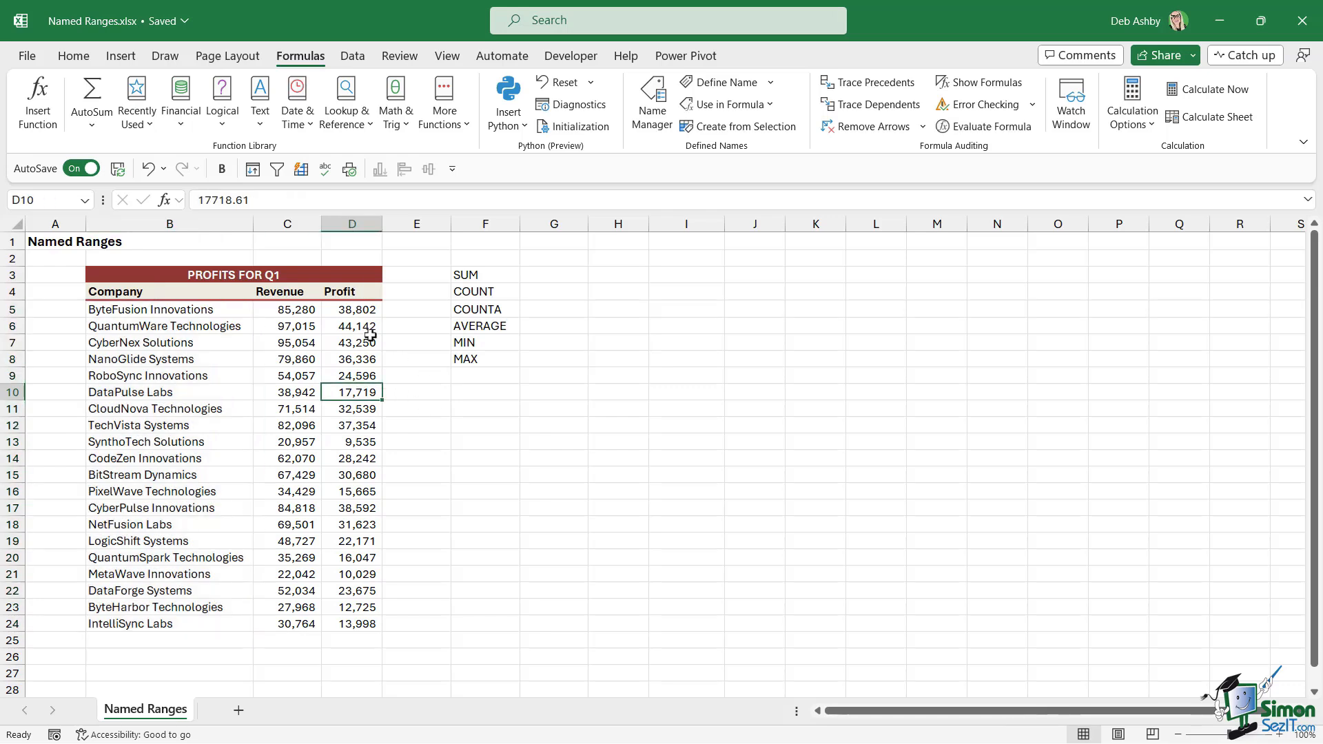
mouse_move(359, 291)
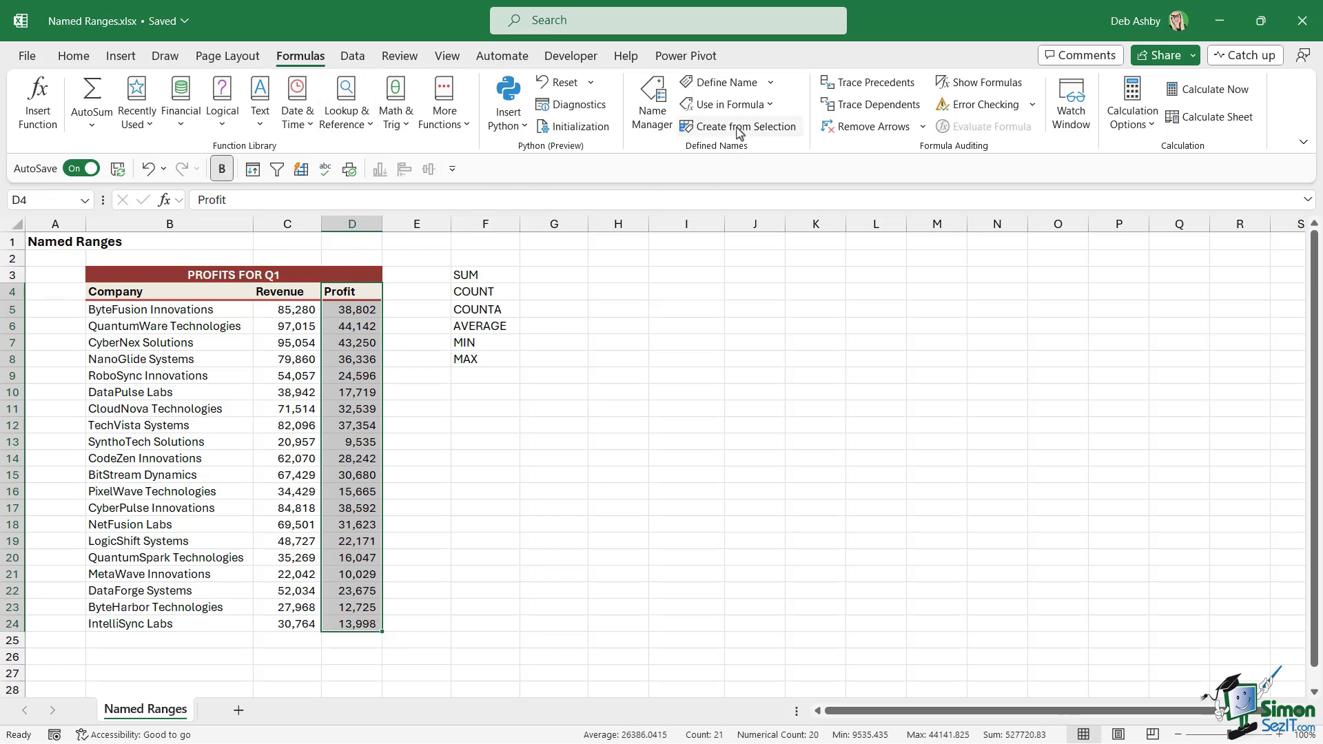
left_click(740, 126)
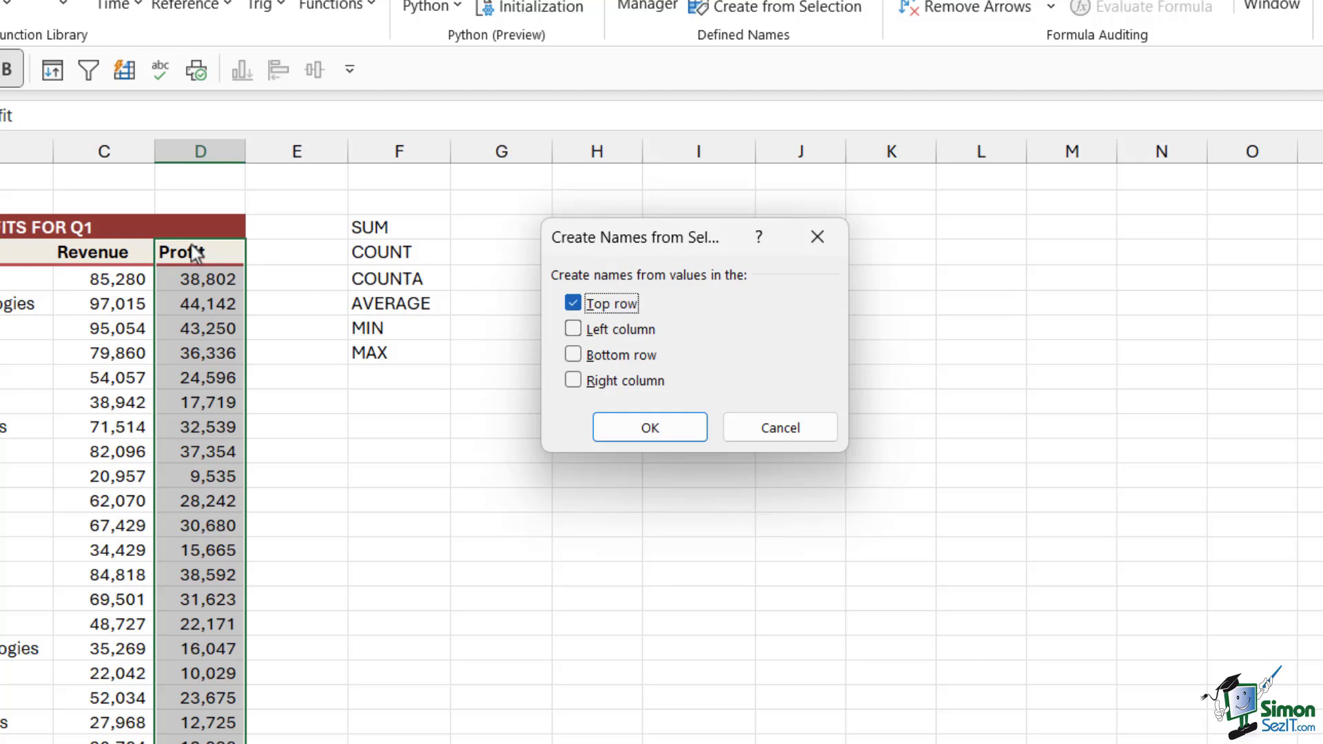
mouse_move(182, 265)
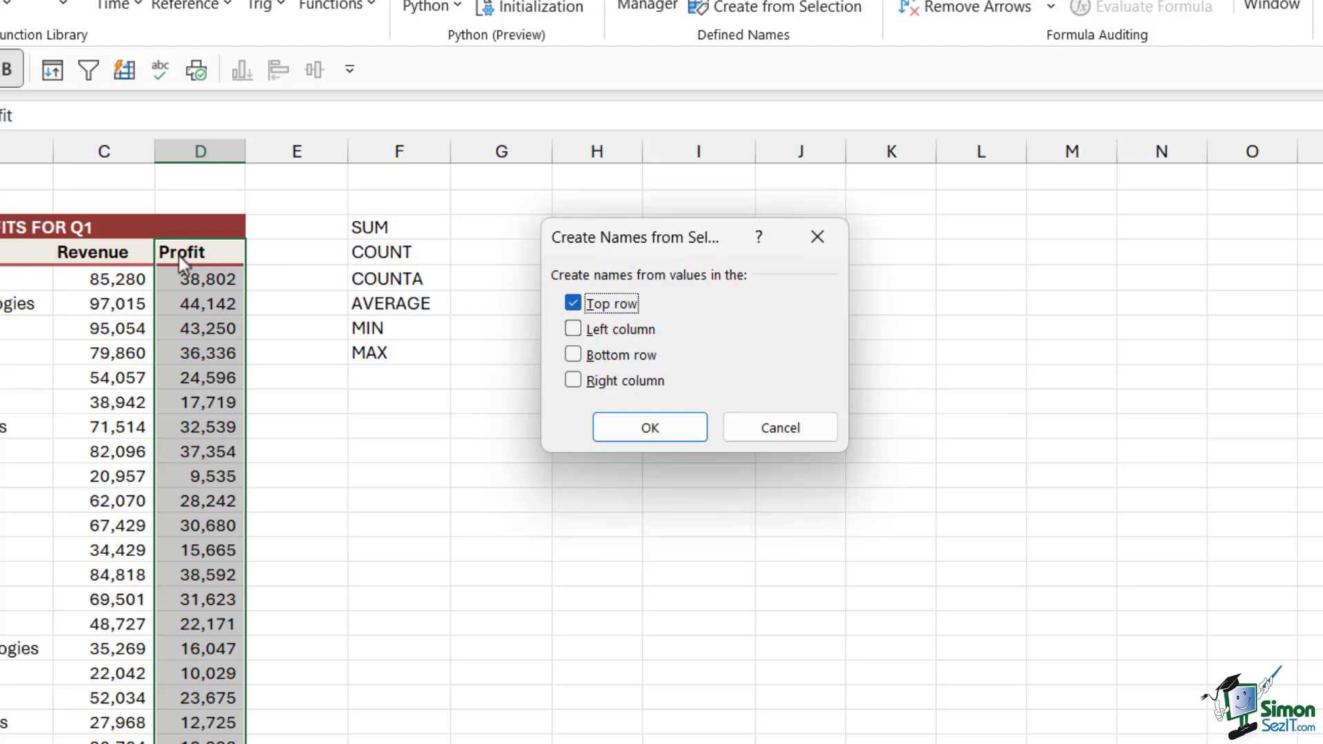
mouse_move(187, 254)
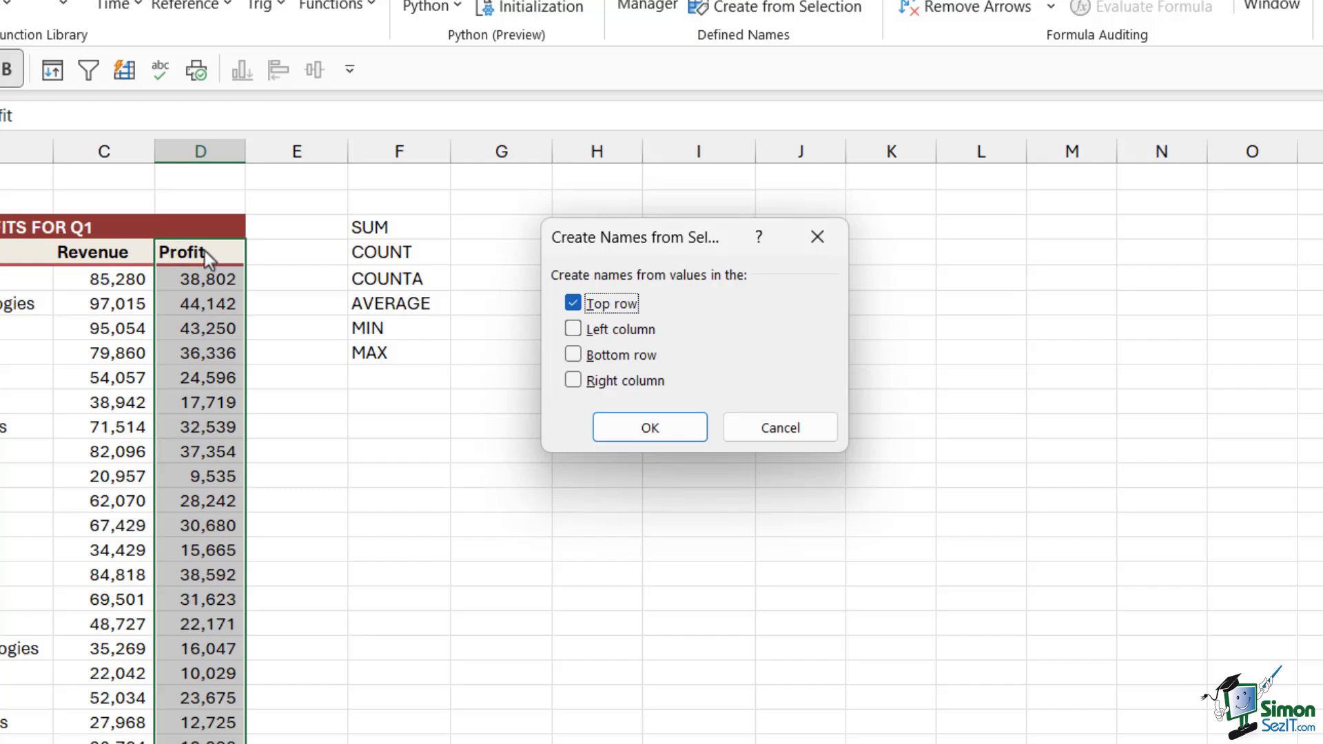
left_click(649, 427)
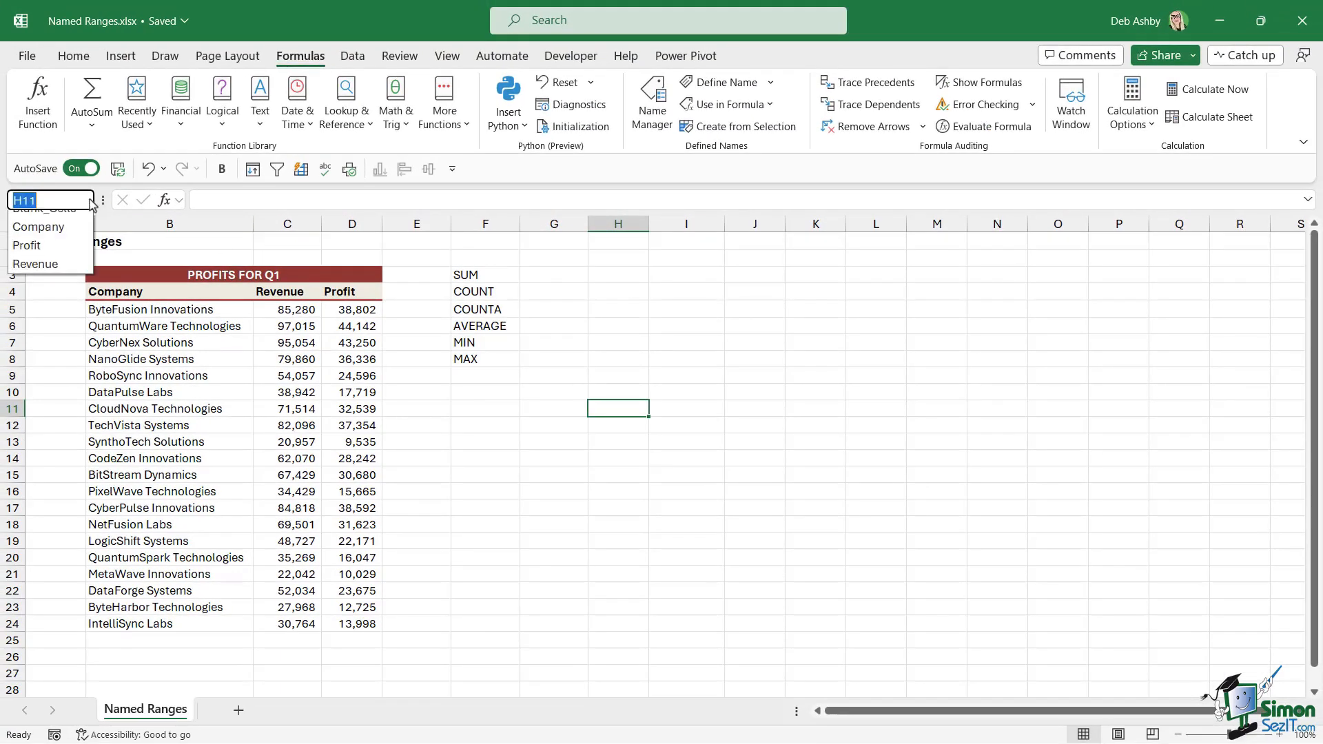
- Open Name Manager listing Blank_Cells, Company, Profit and Revenue
left_click(27, 245)
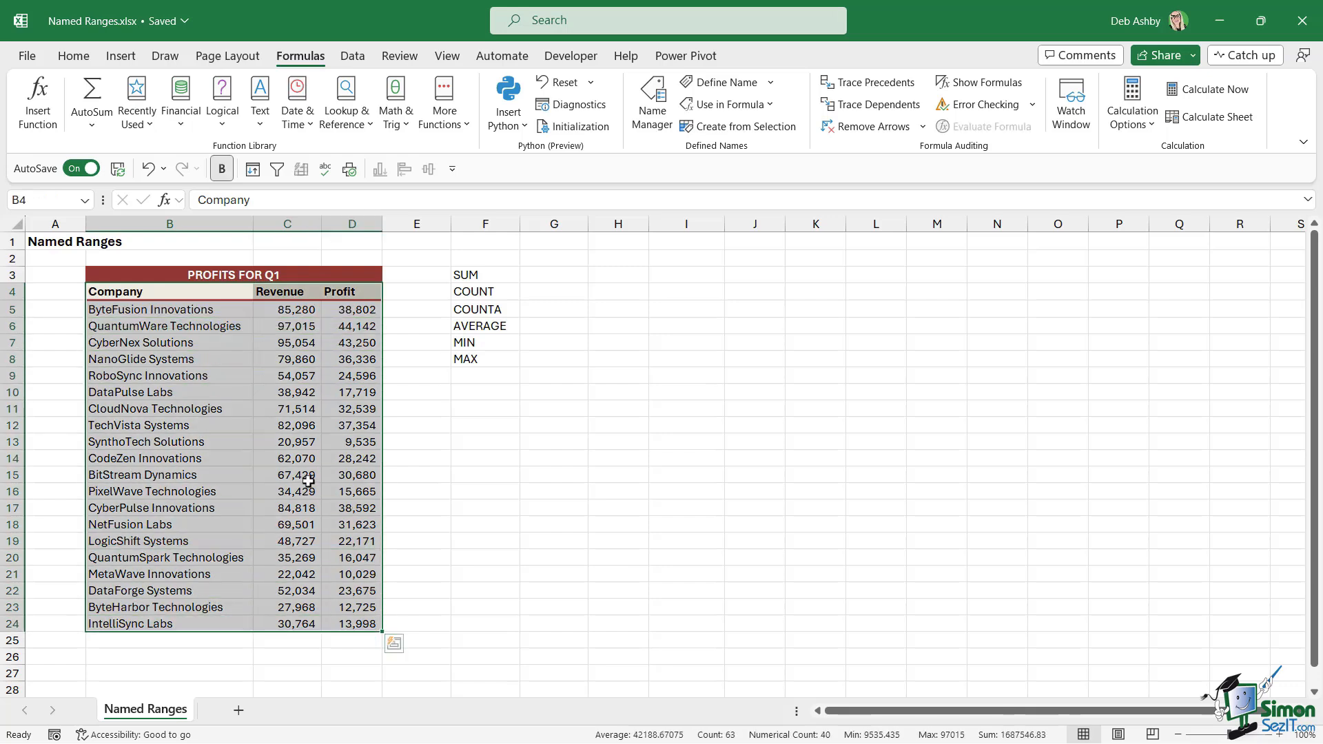
mouse_move(651, 100)
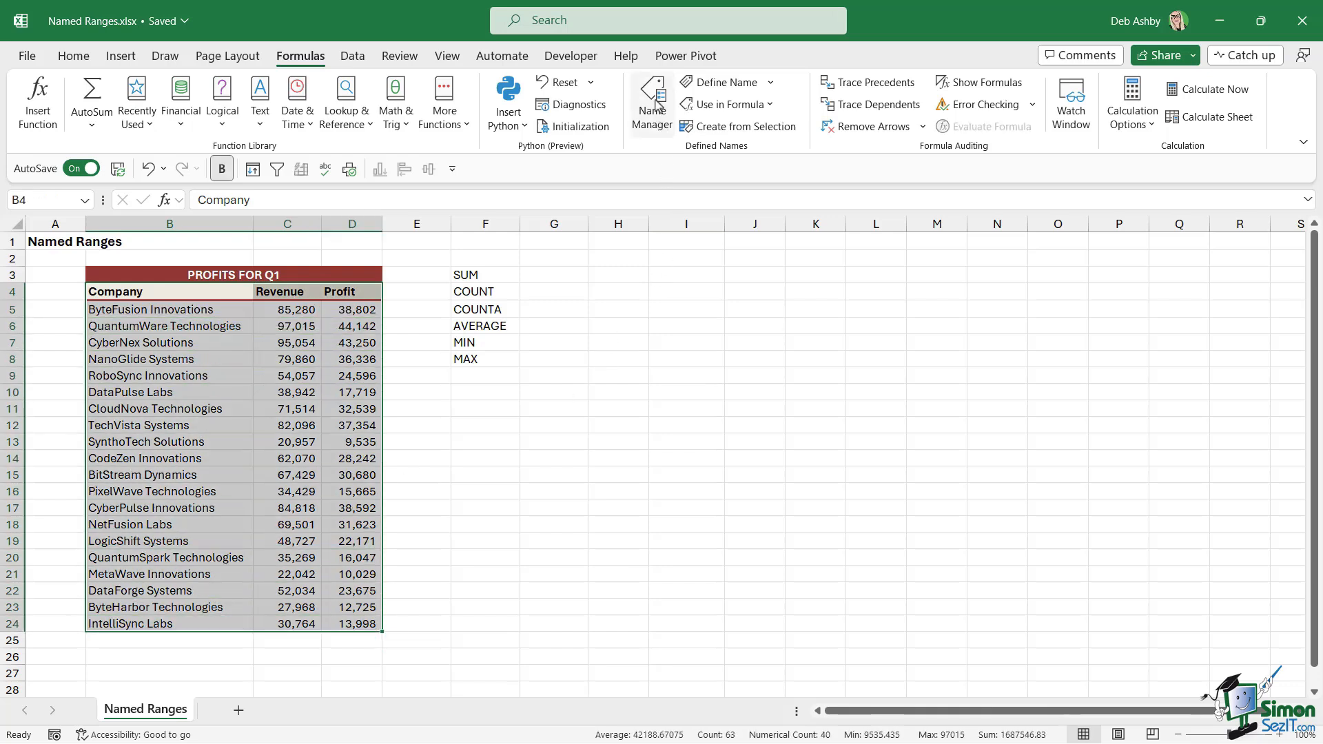
left_click(651, 99)
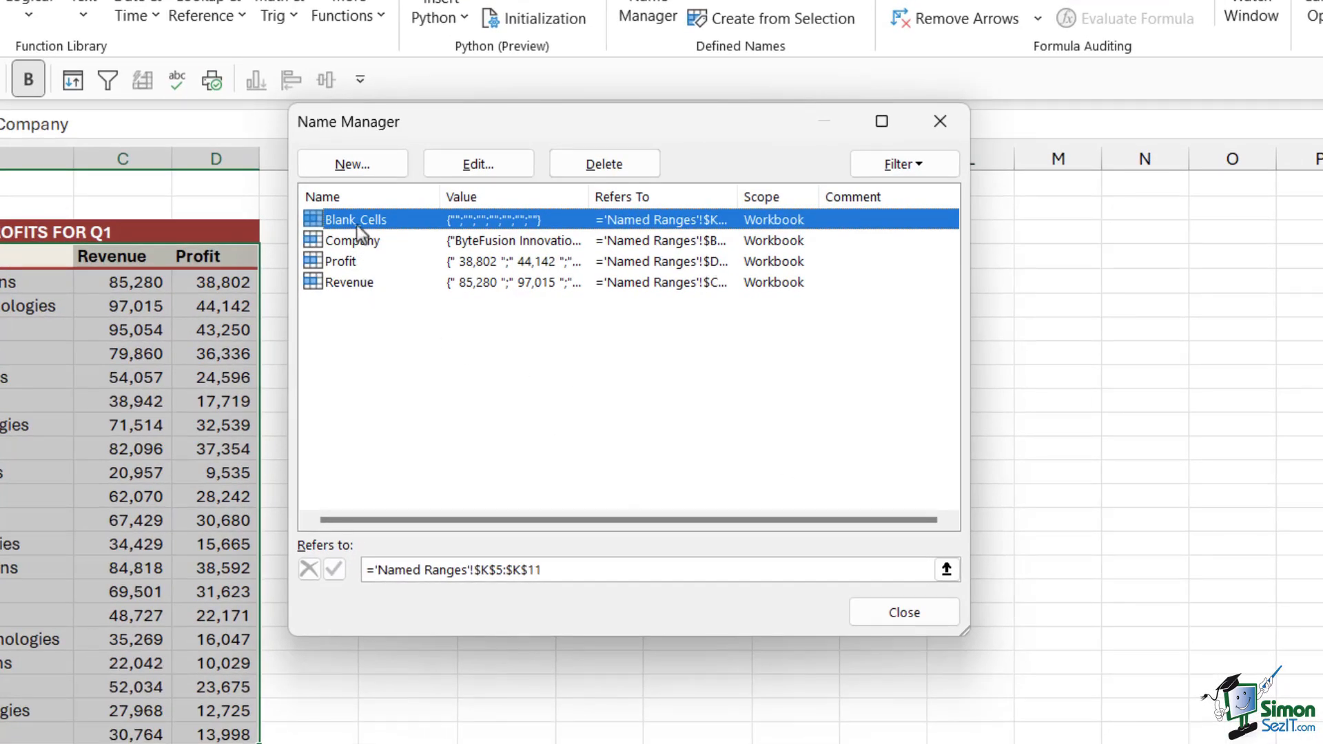
mouse_move(452, 491)
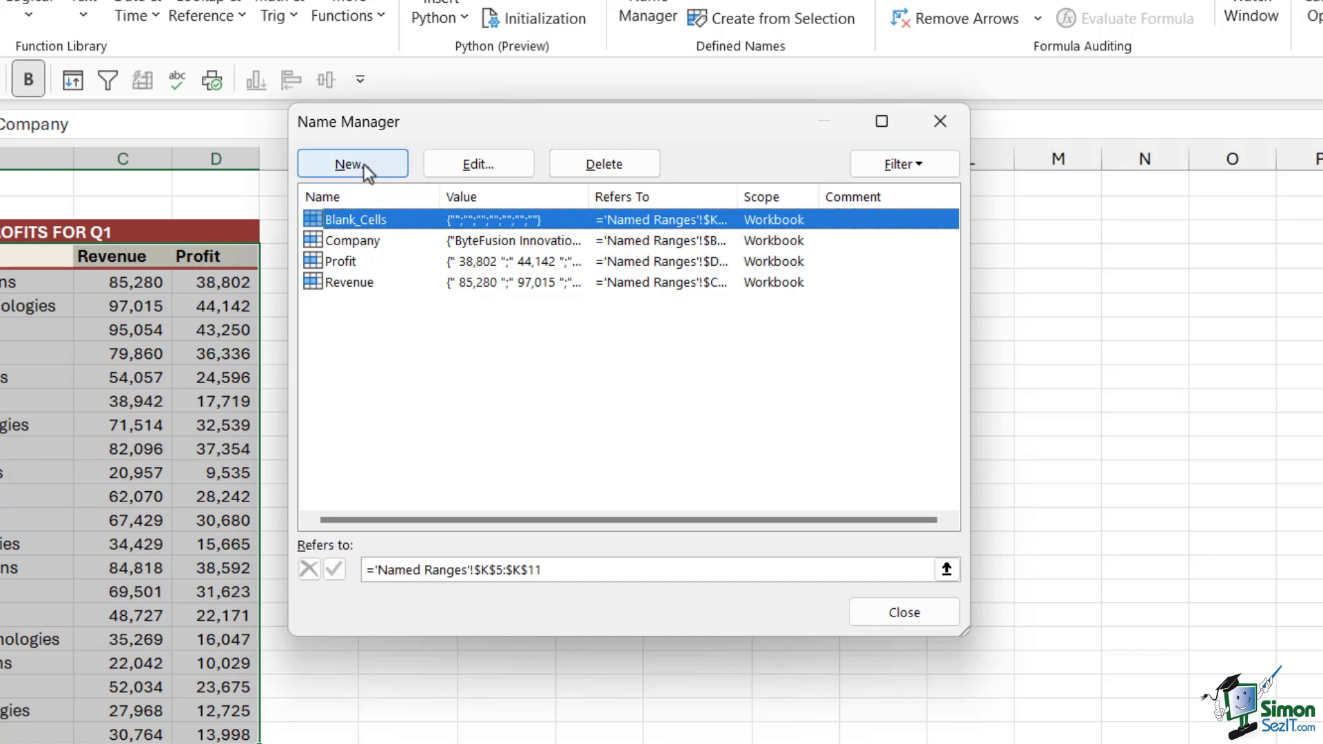
- Add a new workbook name All_Data referring to the whole table B4:D24
left_click(351, 164)
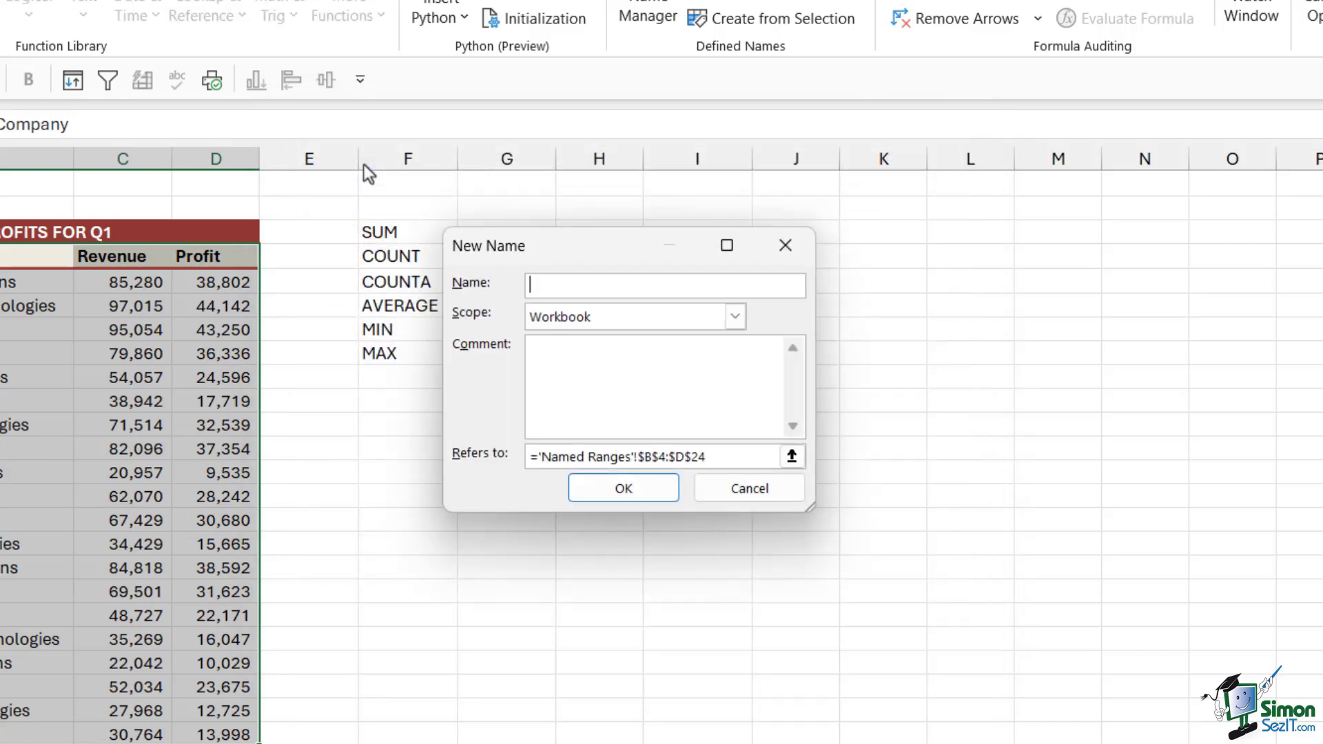
type("All_")
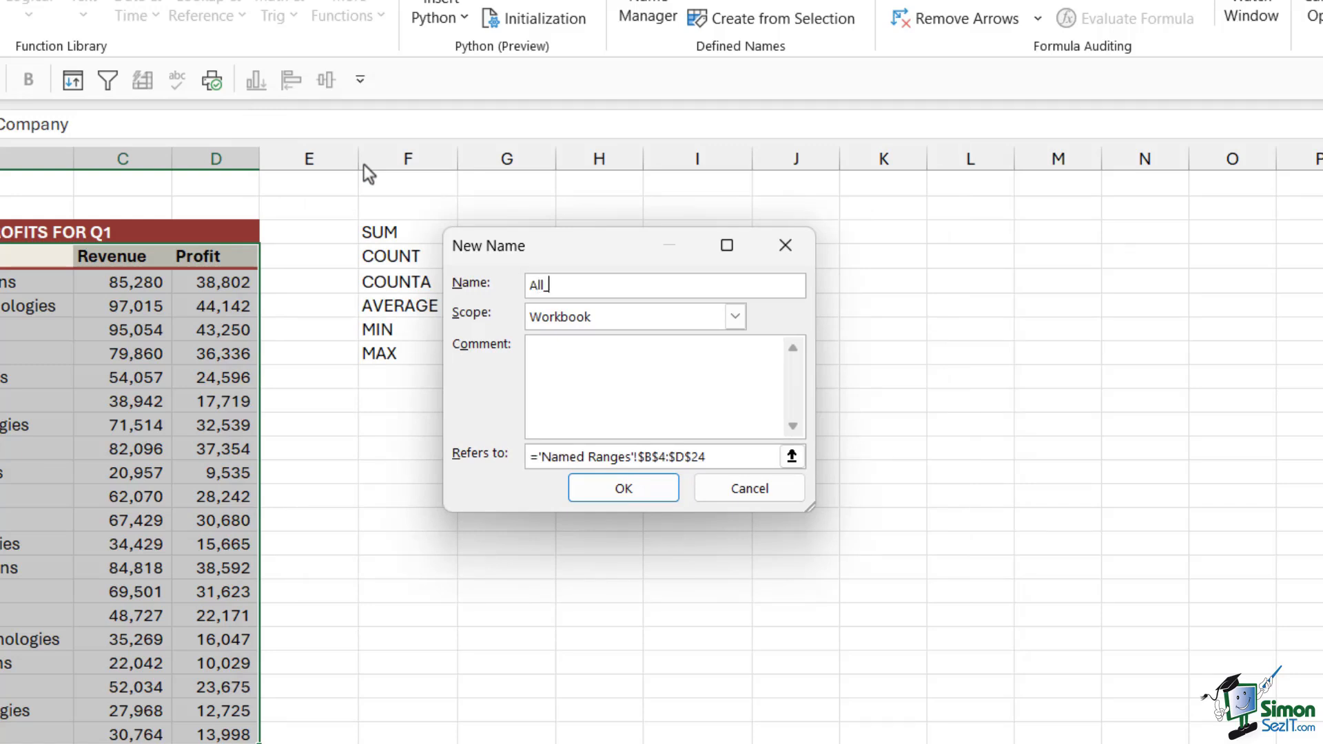
type("Data")
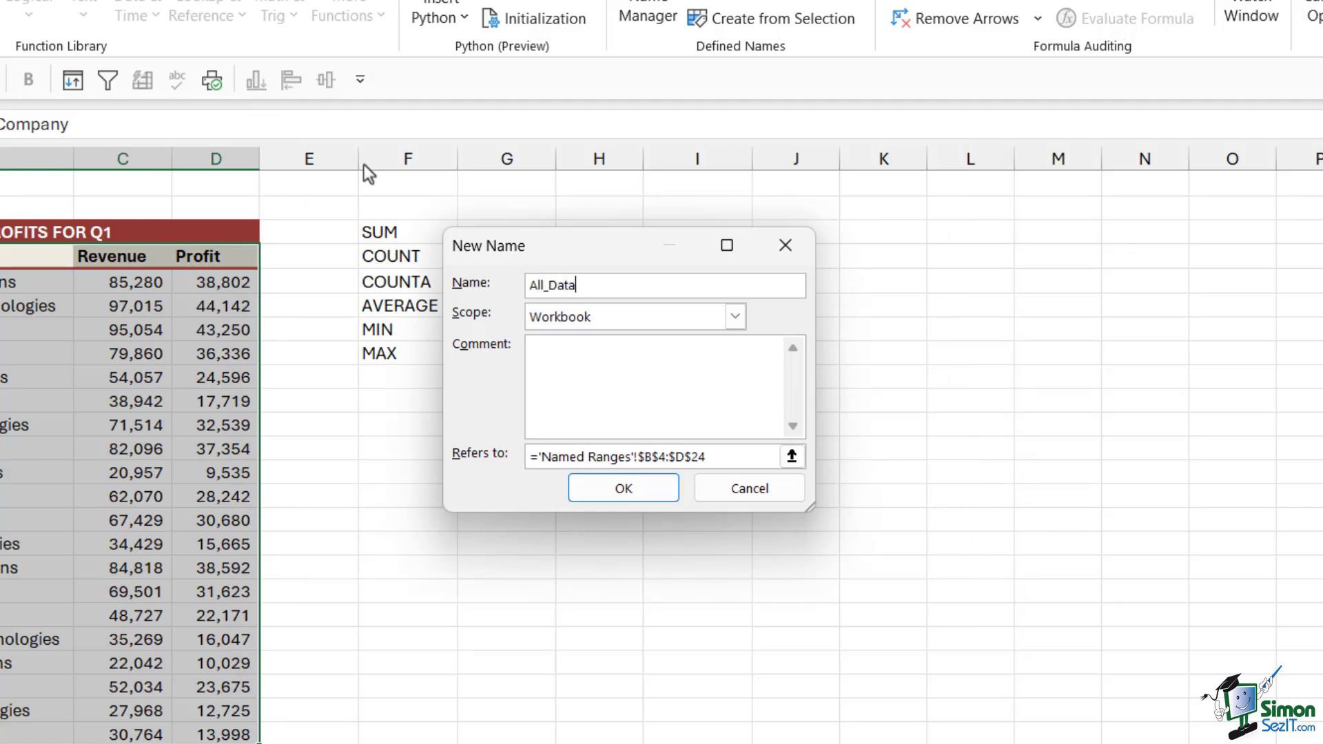
left_click(624, 488)
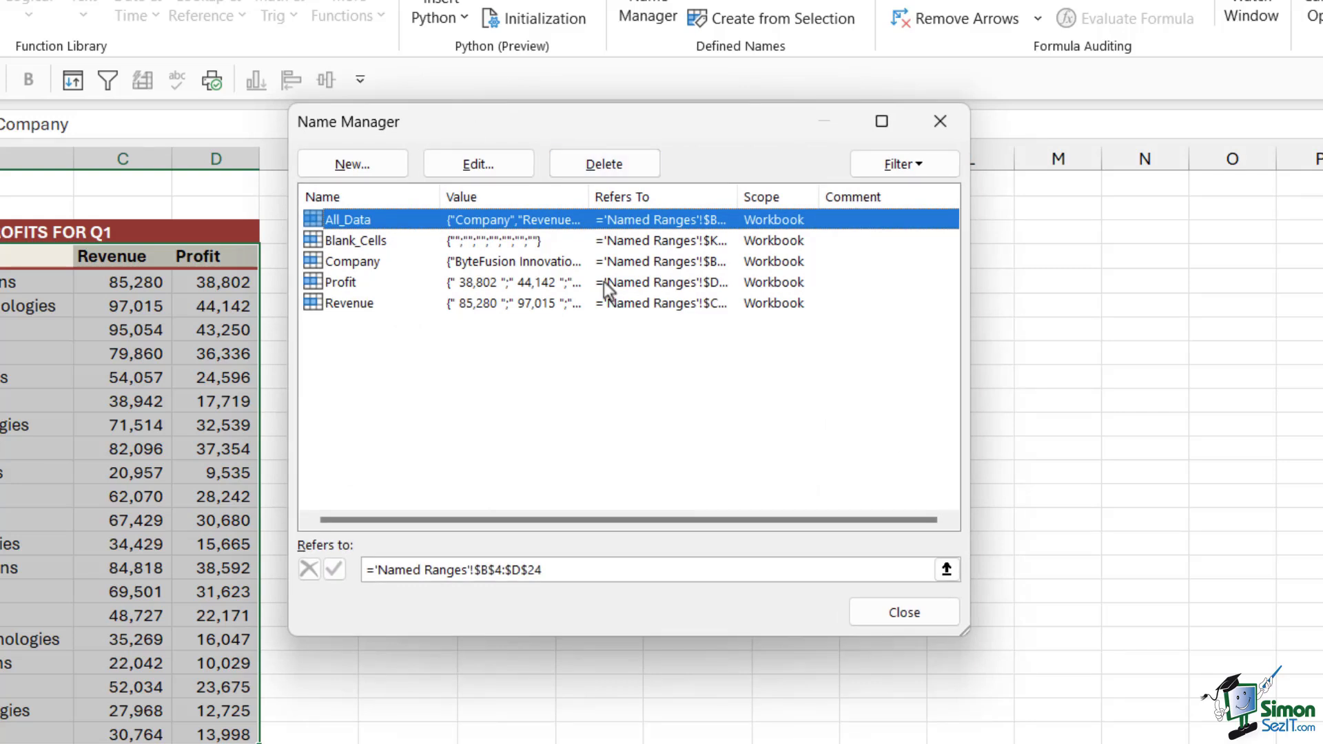
mouse_move(443, 236)
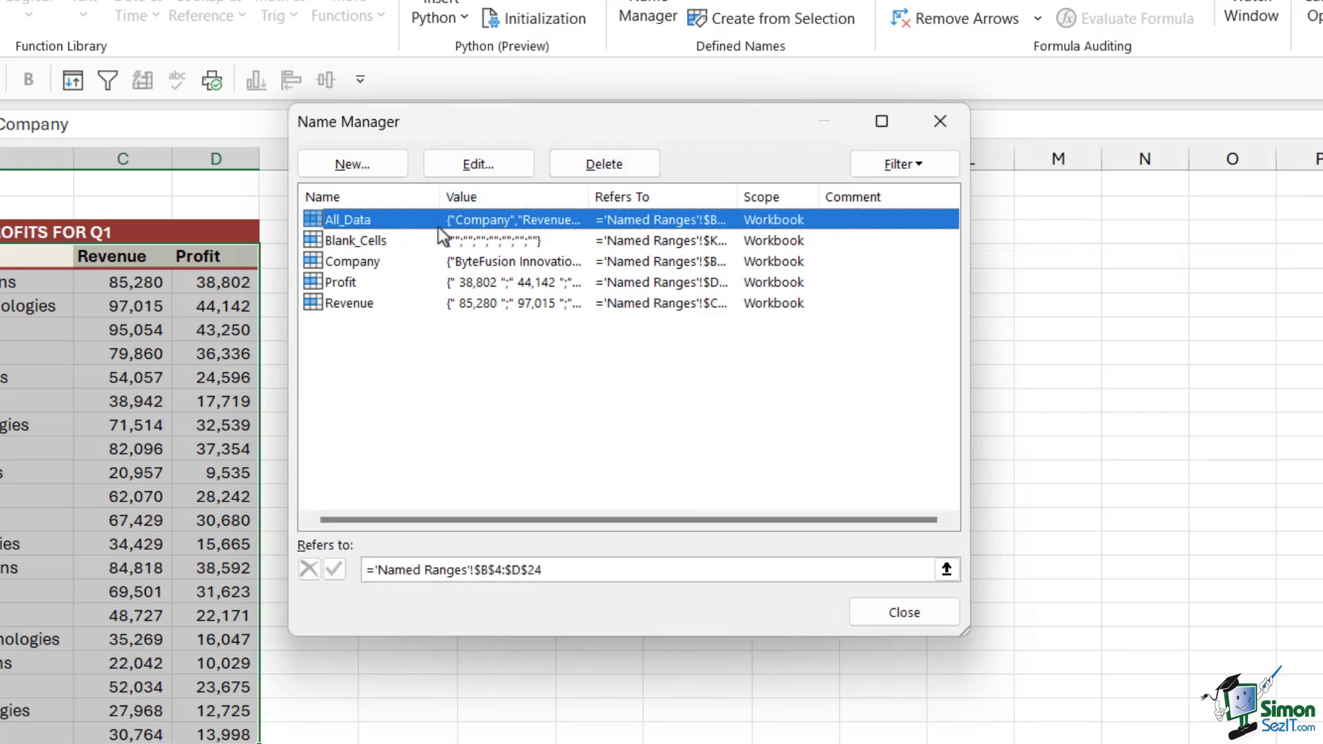
mouse_move(472, 382)
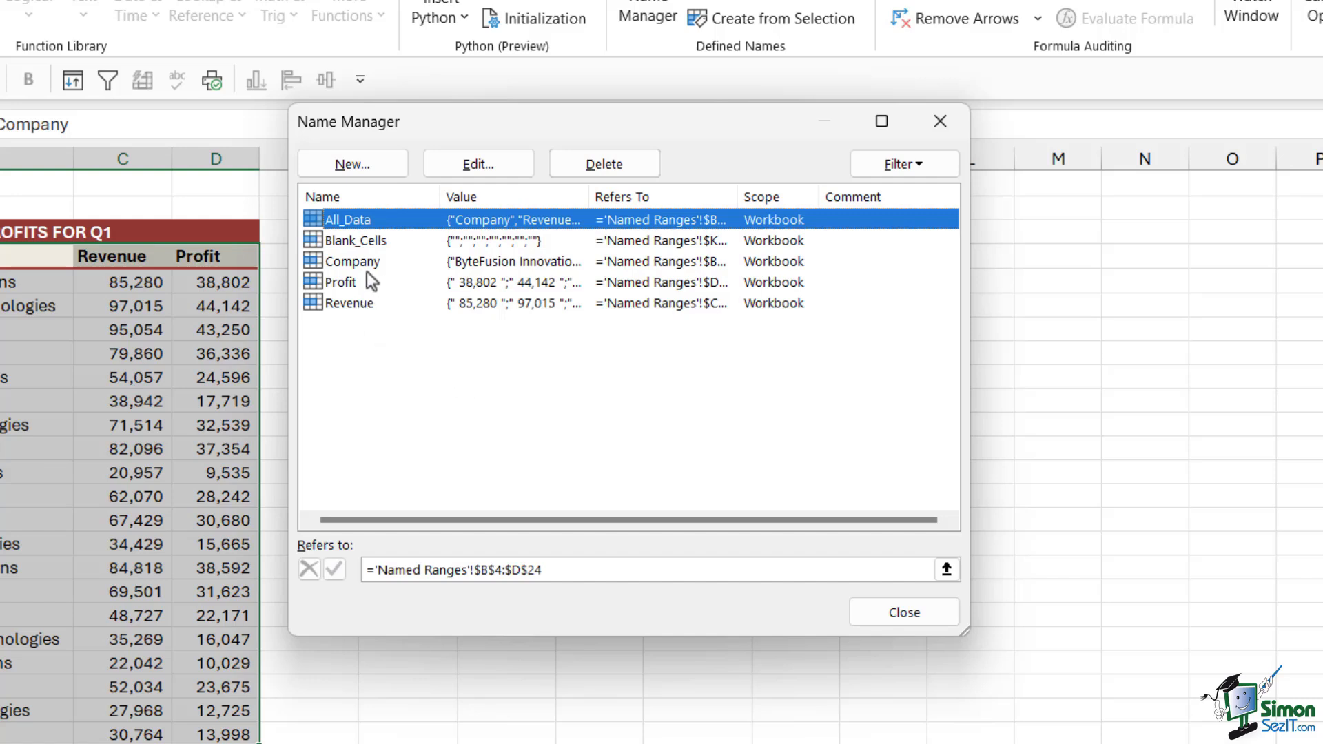
mouse_move(370, 278)
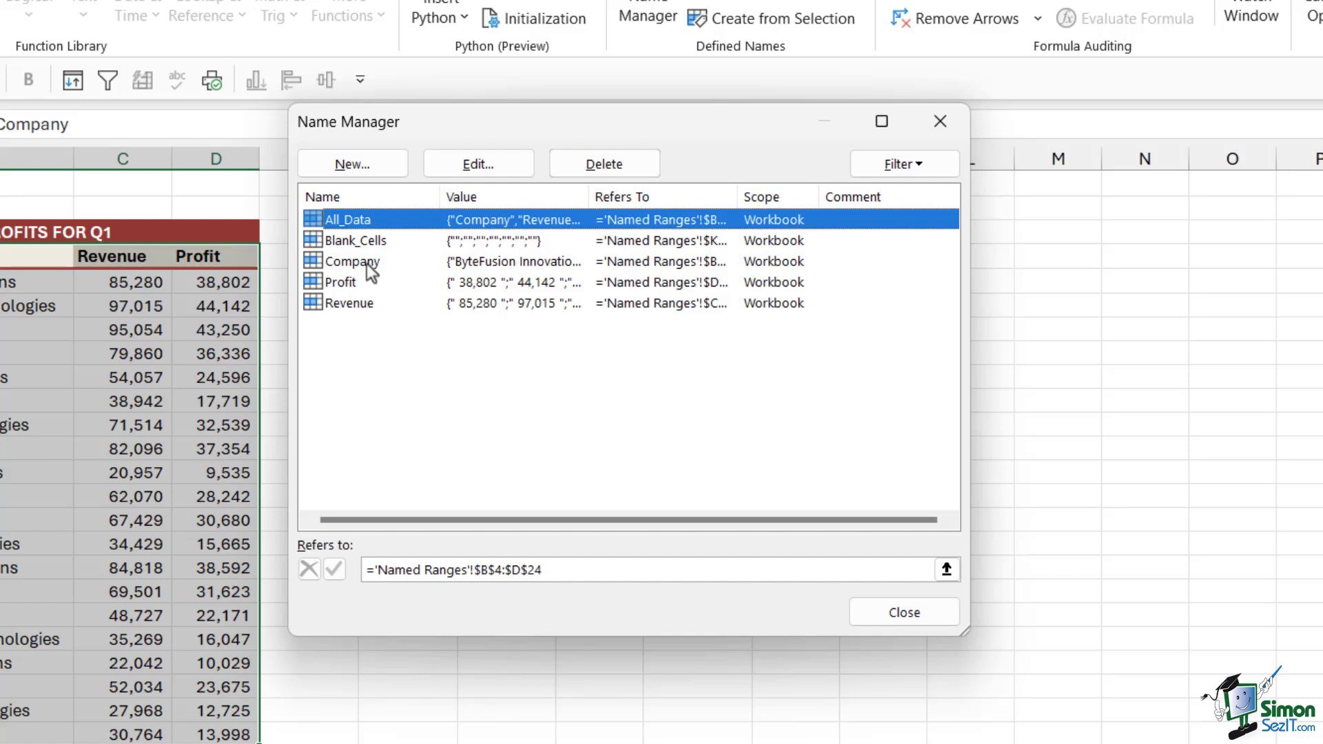
- View the Company name's definition unchanged, then close Name Manager with all five names defined
left_click(351, 261)
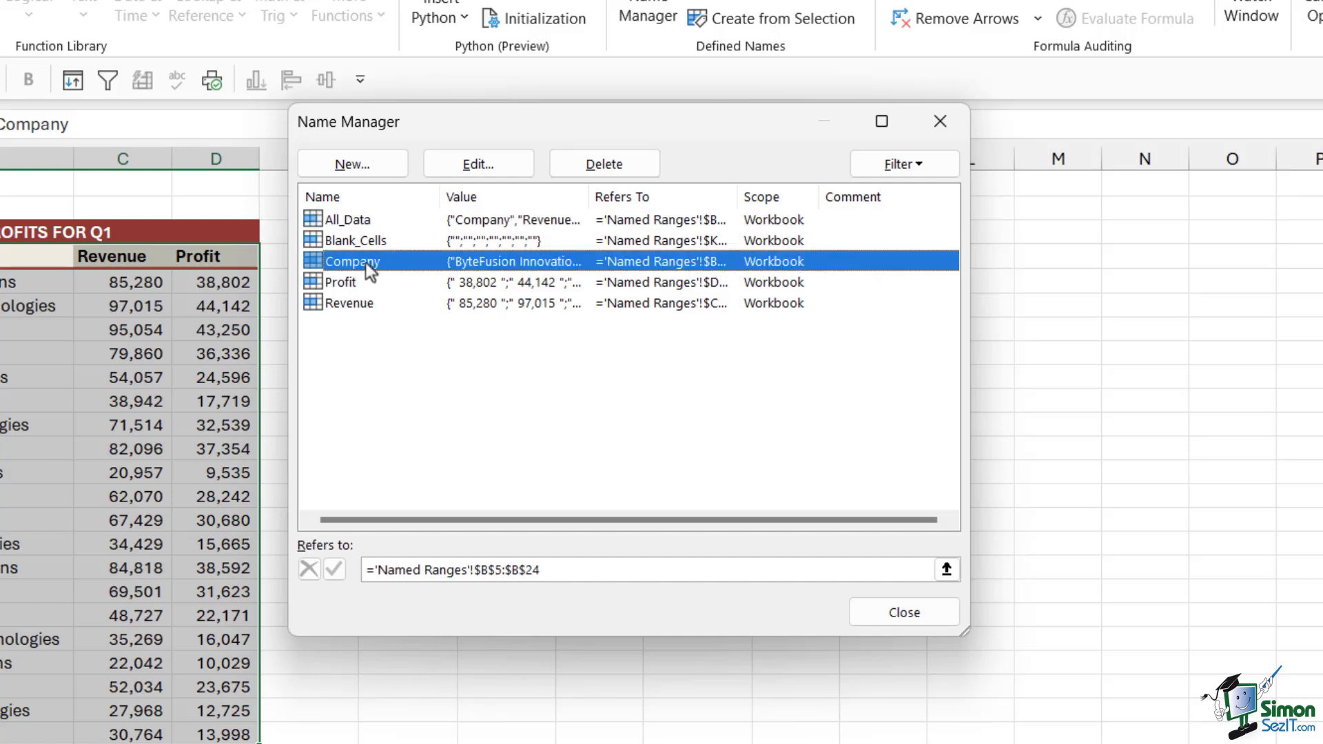
left_click(478, 165)
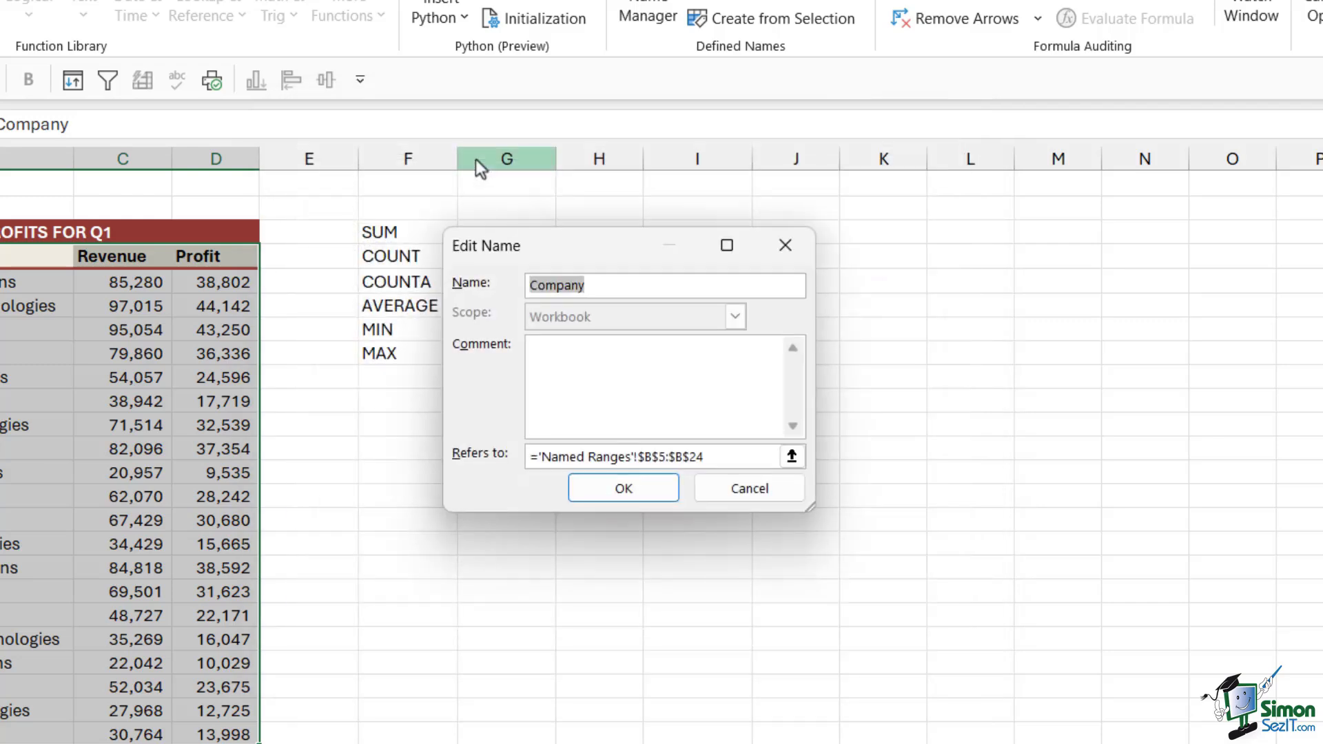
left_click(663, 284)
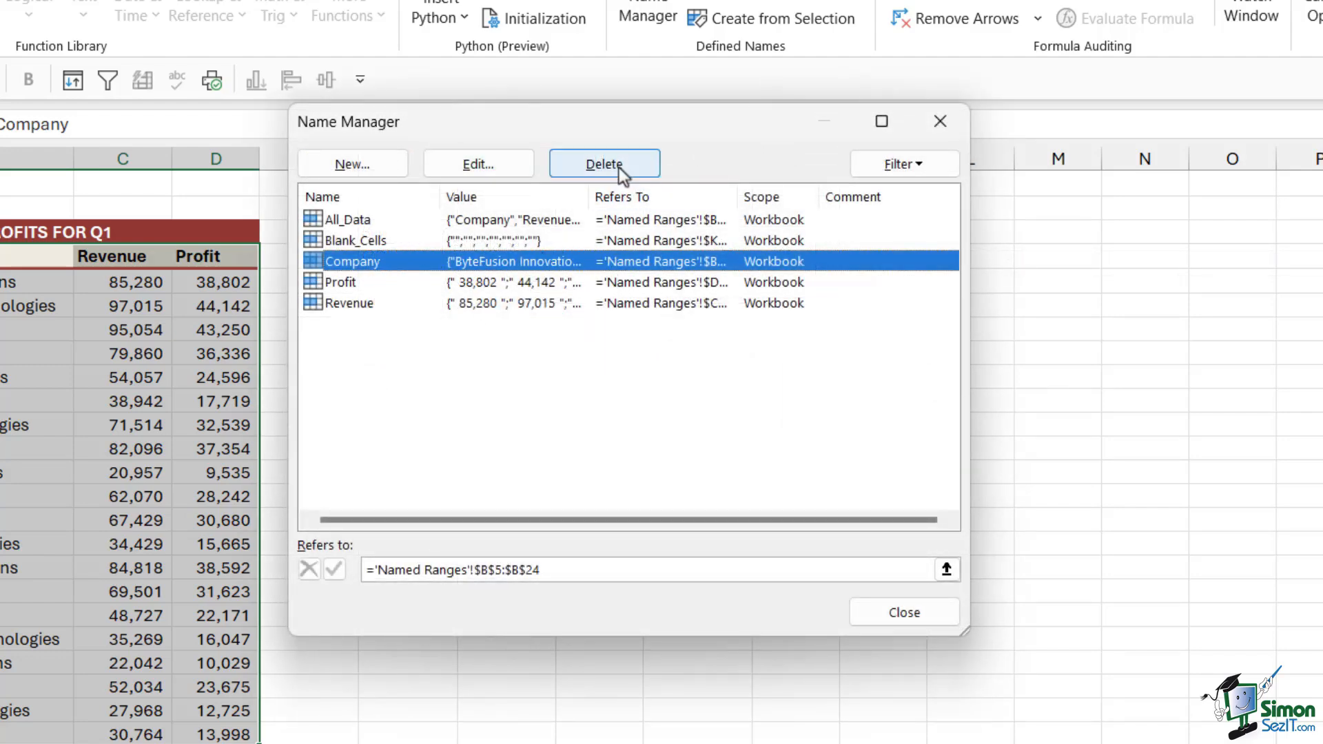
left_click(902, 612)
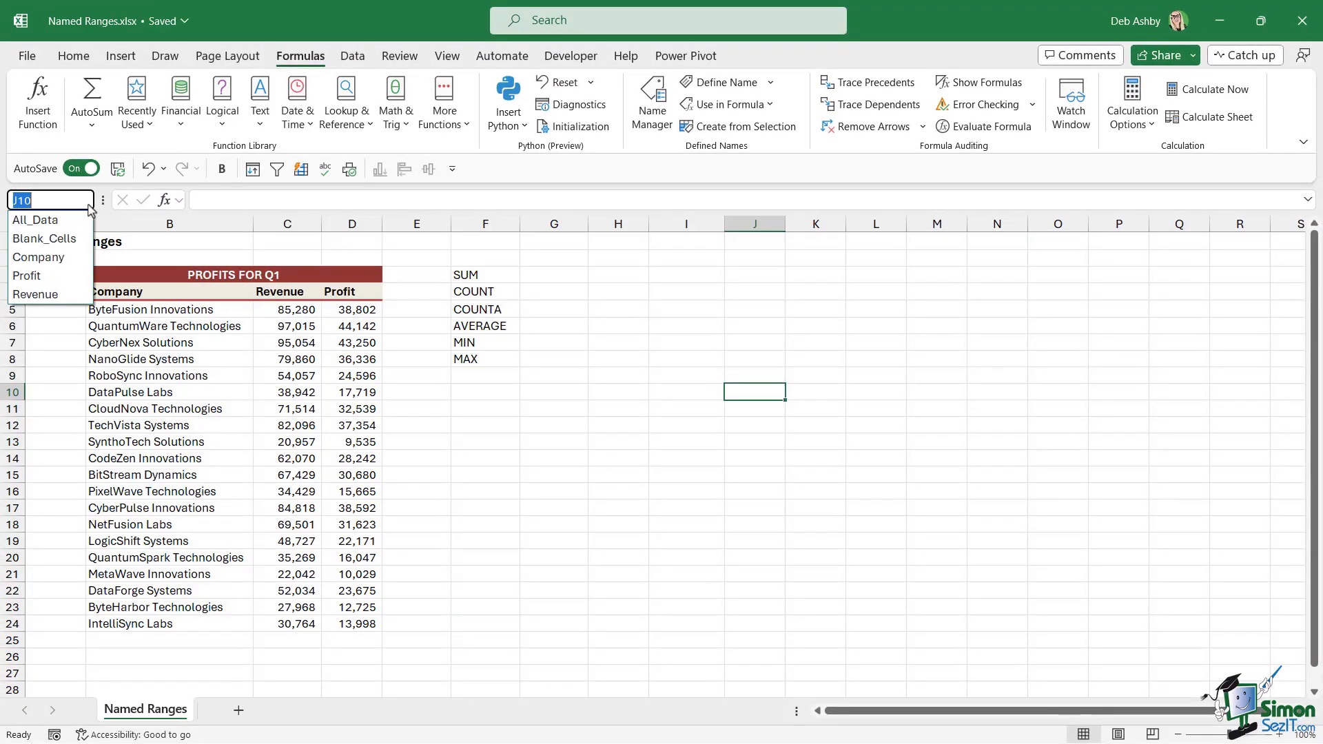
mouse_move(36, 295)
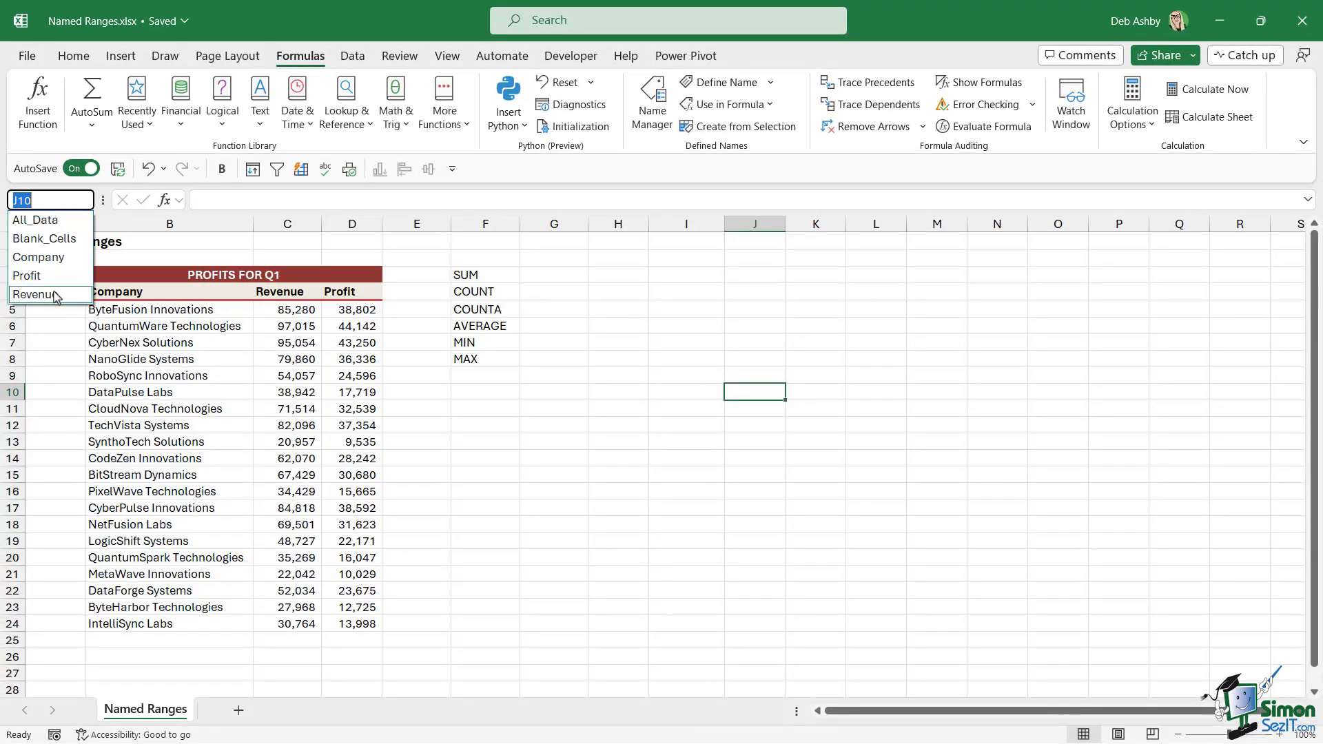
mouse_move(55, 270)
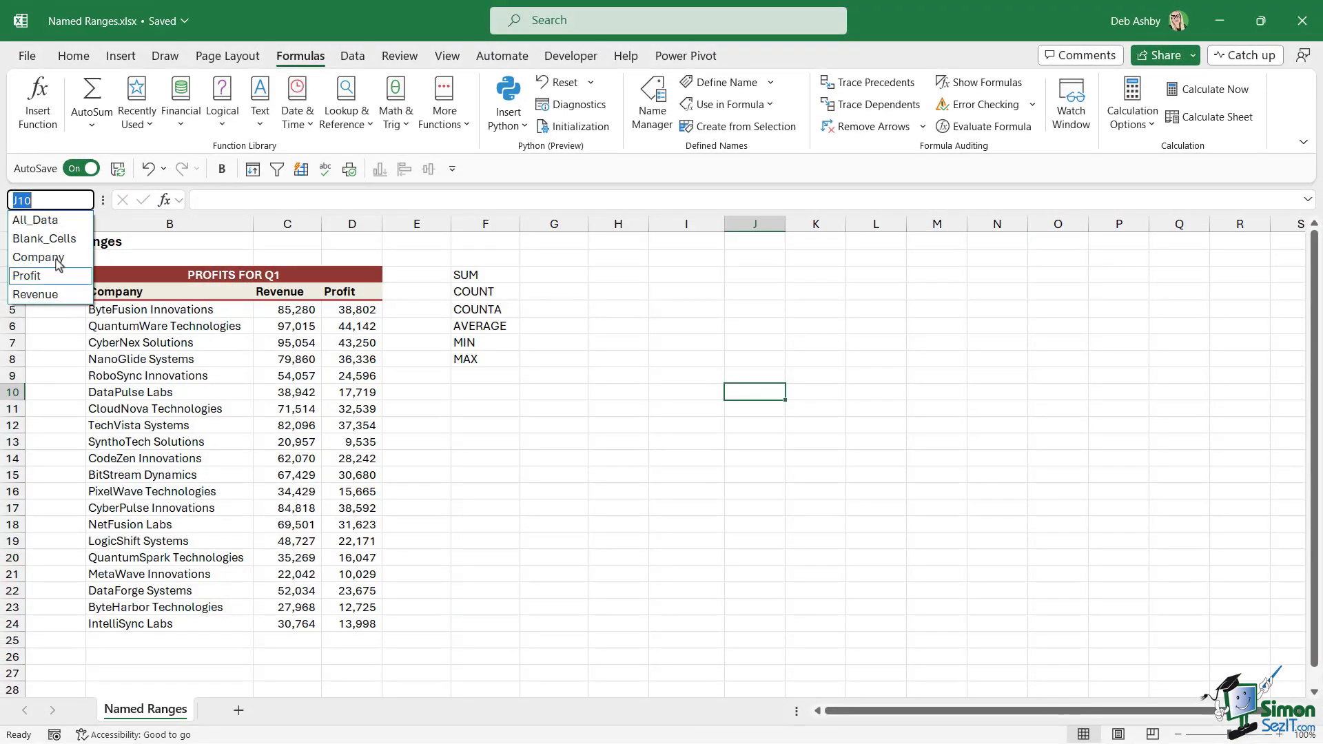
- Choose Revenue from the Name Box to select C5:C24 on the sheet
left_click(26, 276)
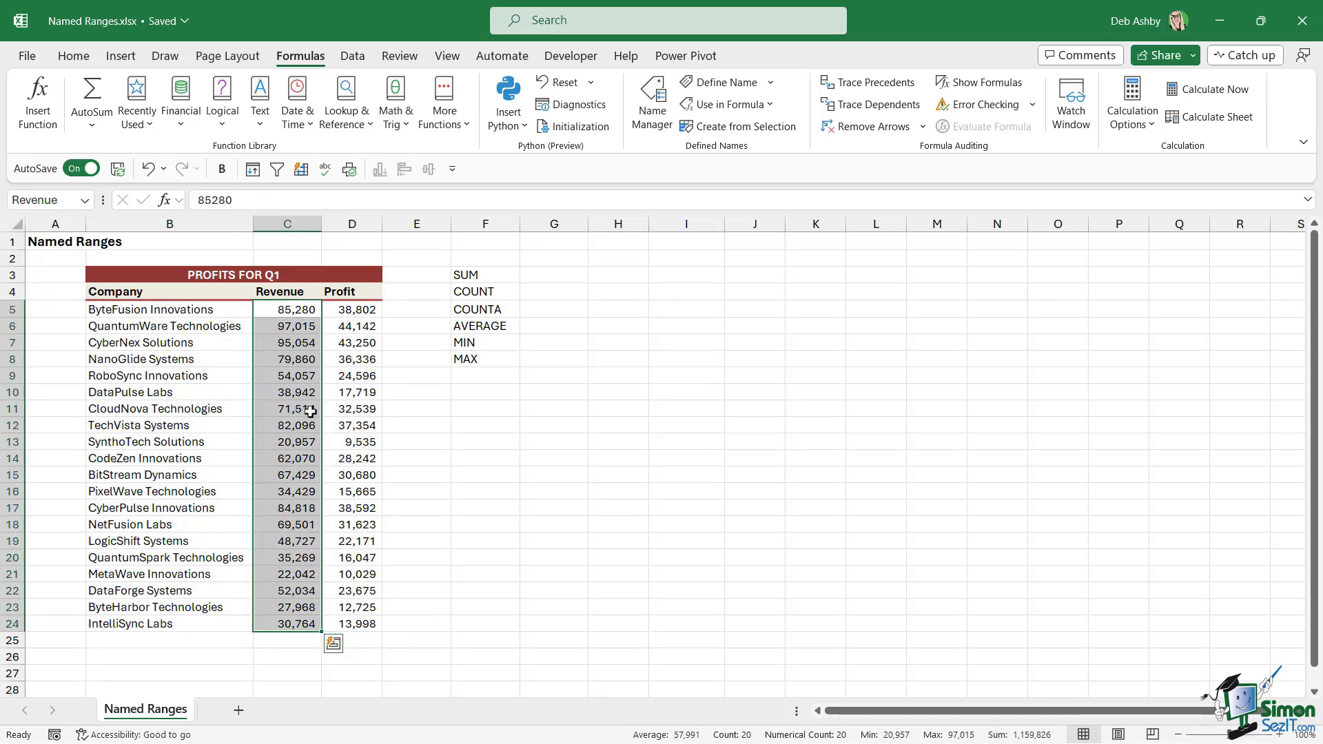
mouse_move(308, 411)
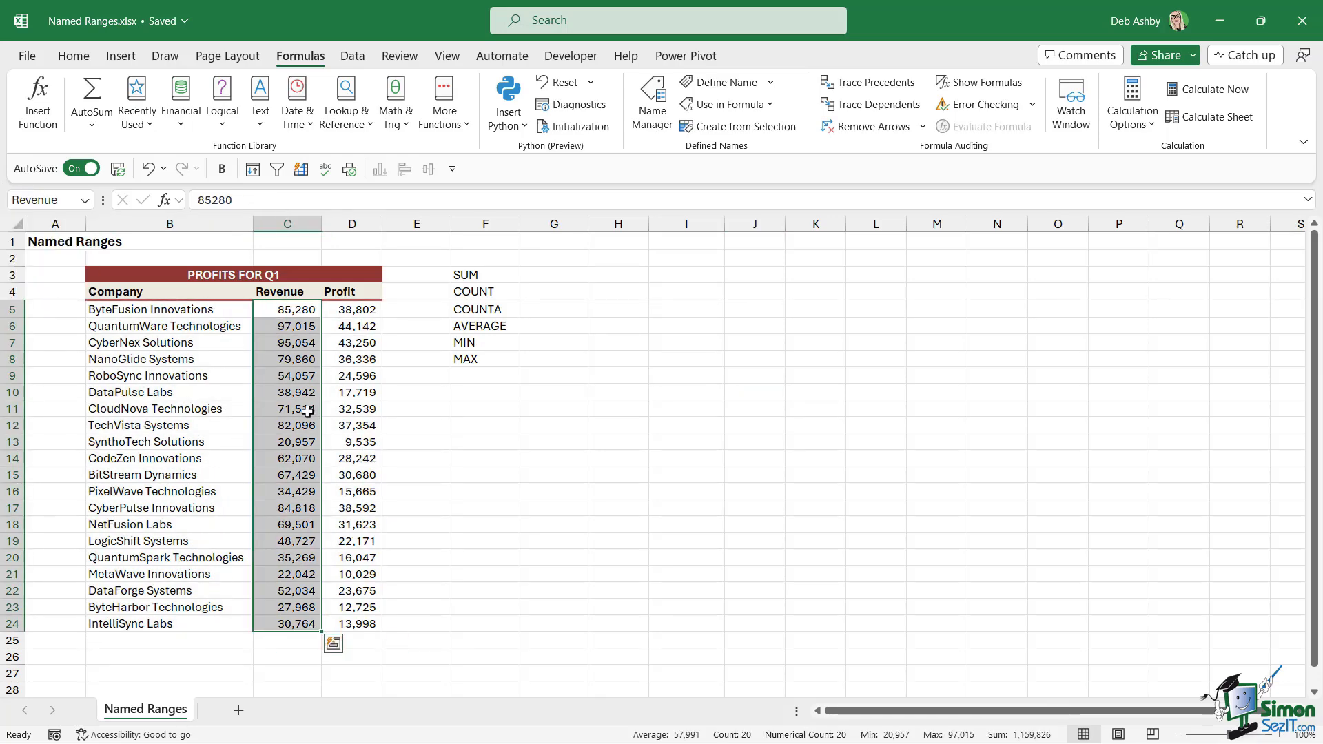
mouse_move(733, 370)
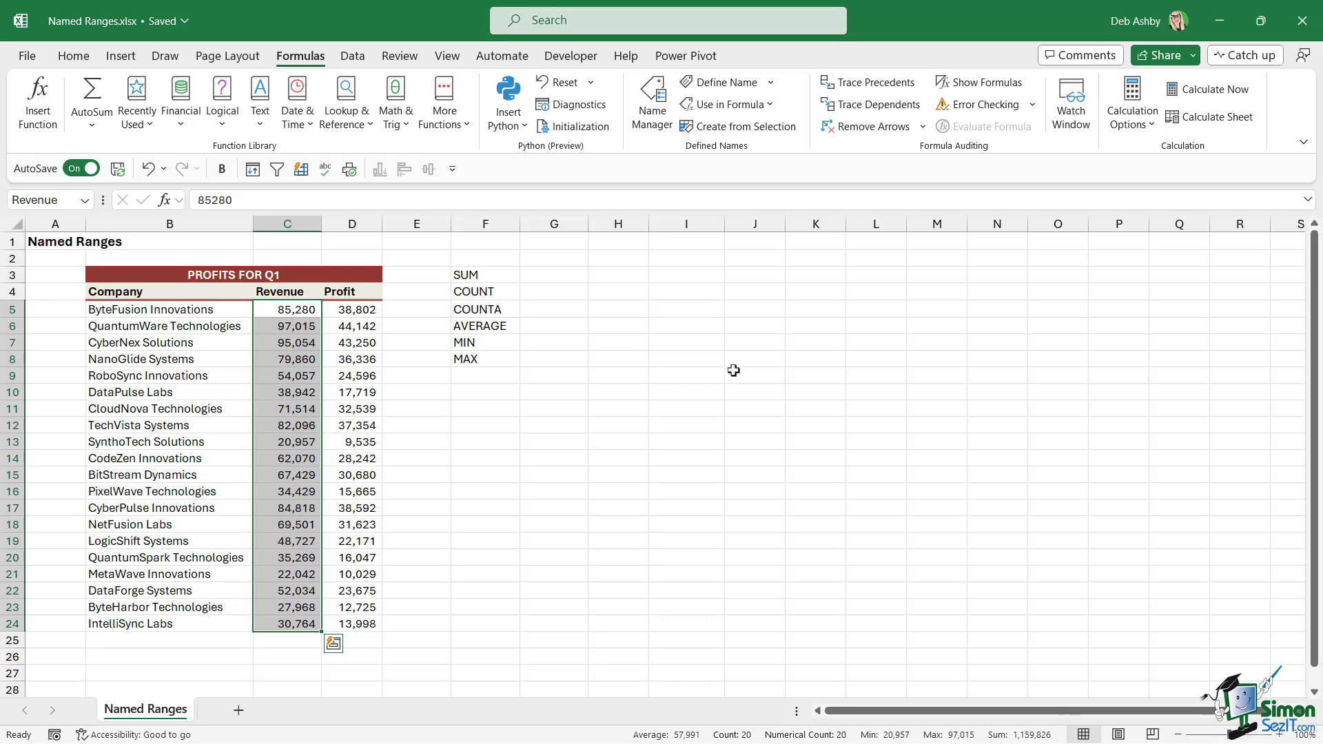